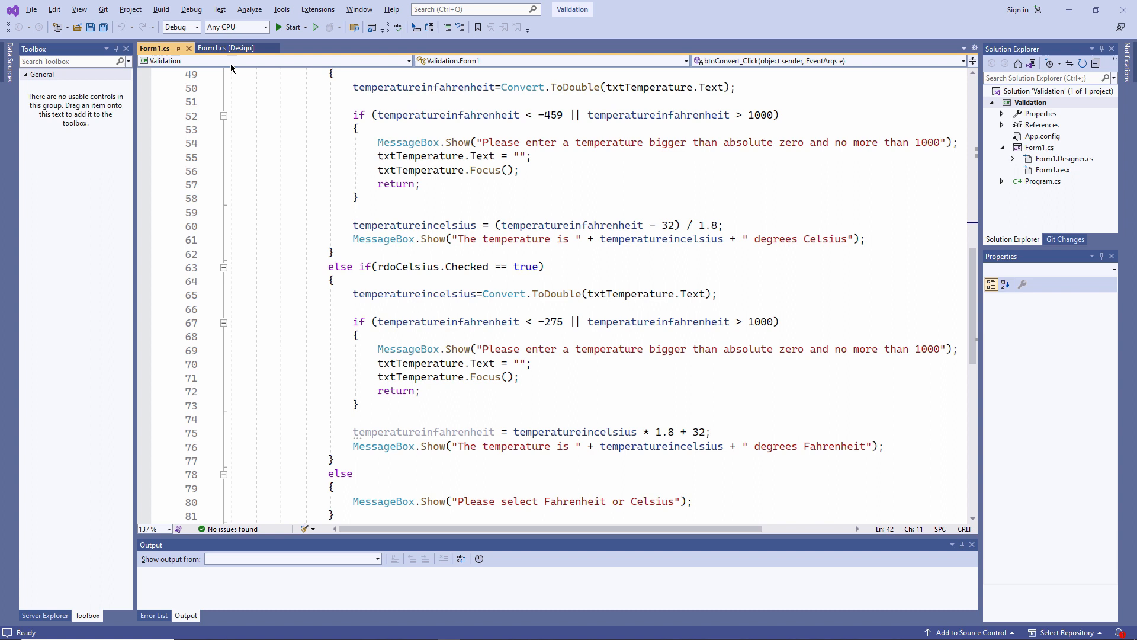
Show the temperature converter form in the Form1.cs [Design] view.
{"action": "left_click", "coordinate": [226, 48]}
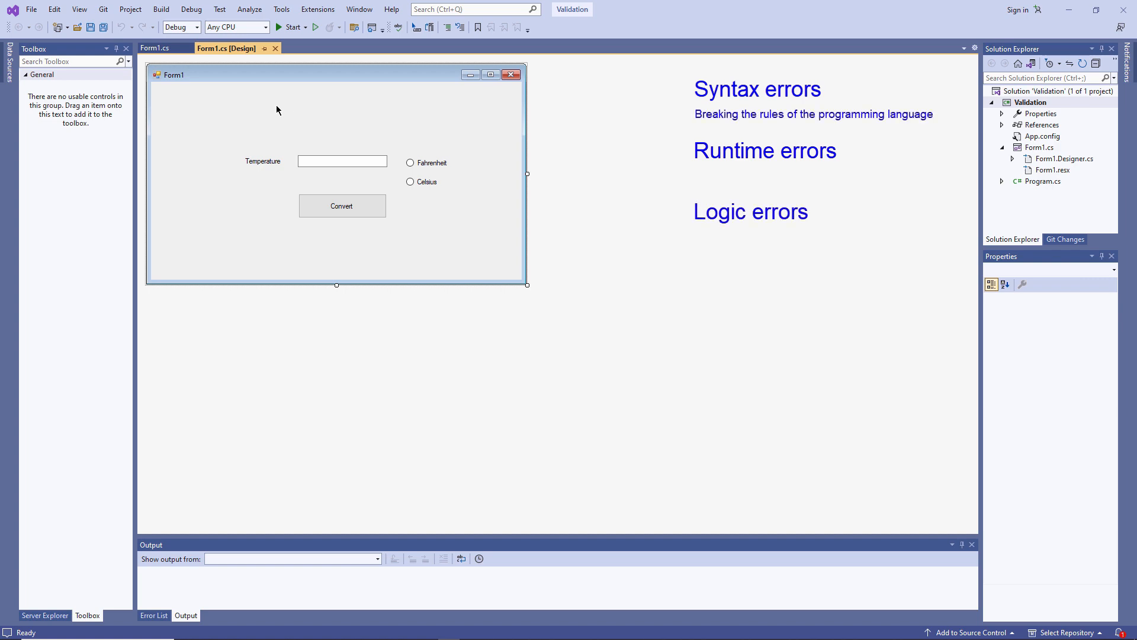
In Form1.cs, change line 42 to txtTemperature.Text == "" to create a syntax error.
{"action": "left_click", "coordinate": [154, 48]}
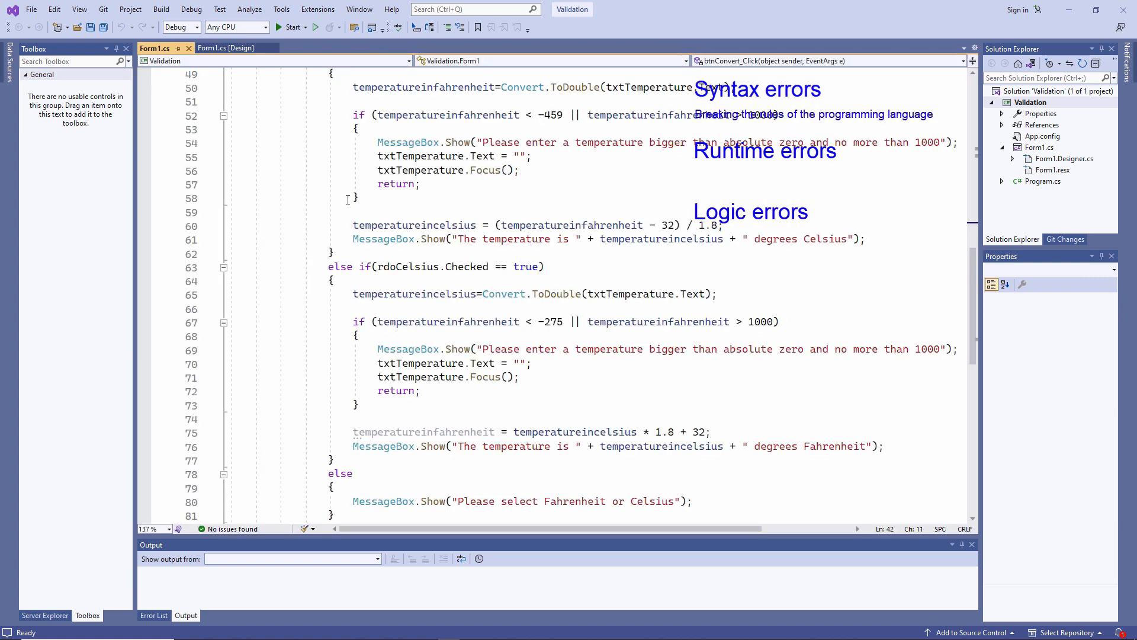
{"action": "scroll", "scroll_direction": "up", "scroll_amount": 3}
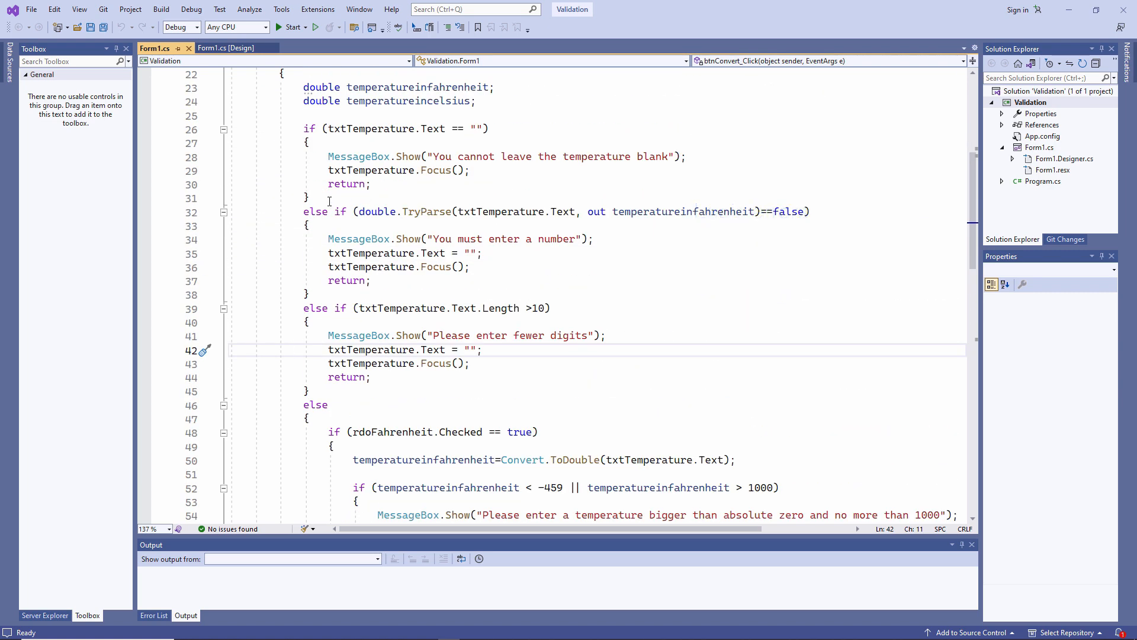
{"action": "left_click", "coordinate": [672, 156]}
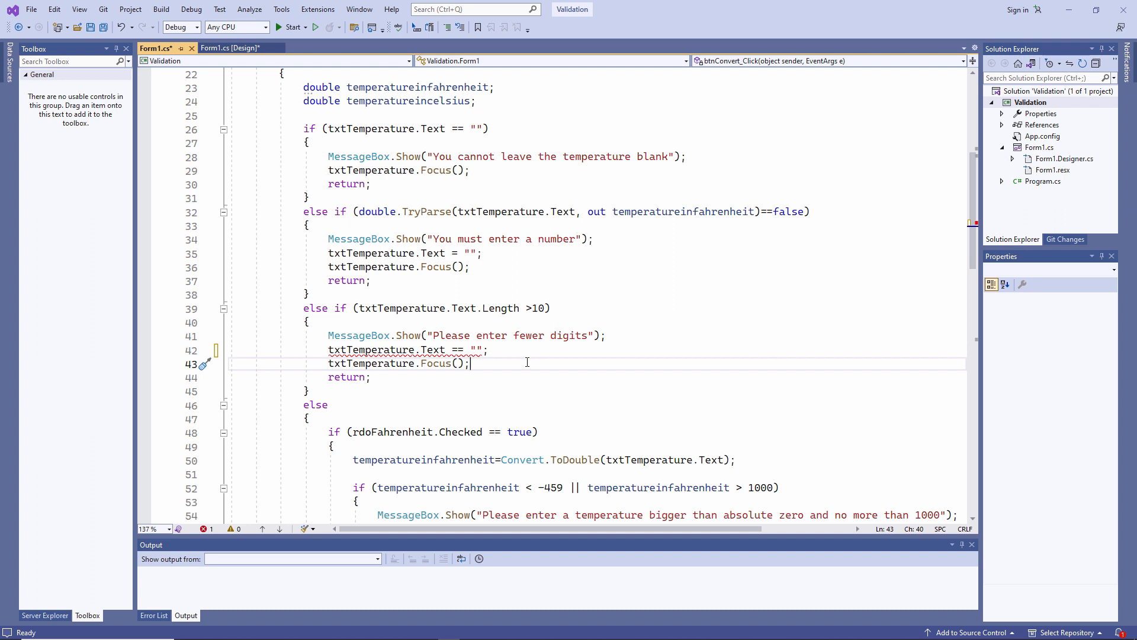
{"action": "left_click", "coordinate": [456, 350]}
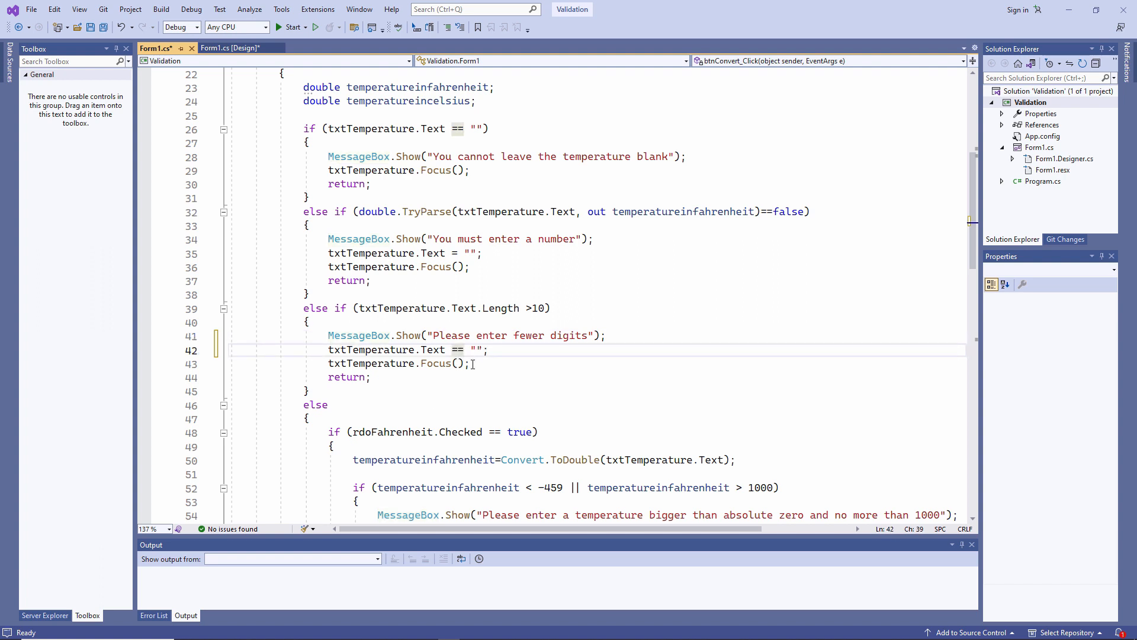
Try building, decline the last successful build, and restore line 42 to a single '='.
{"action": "left_click", "coordinate": [292, 26]}
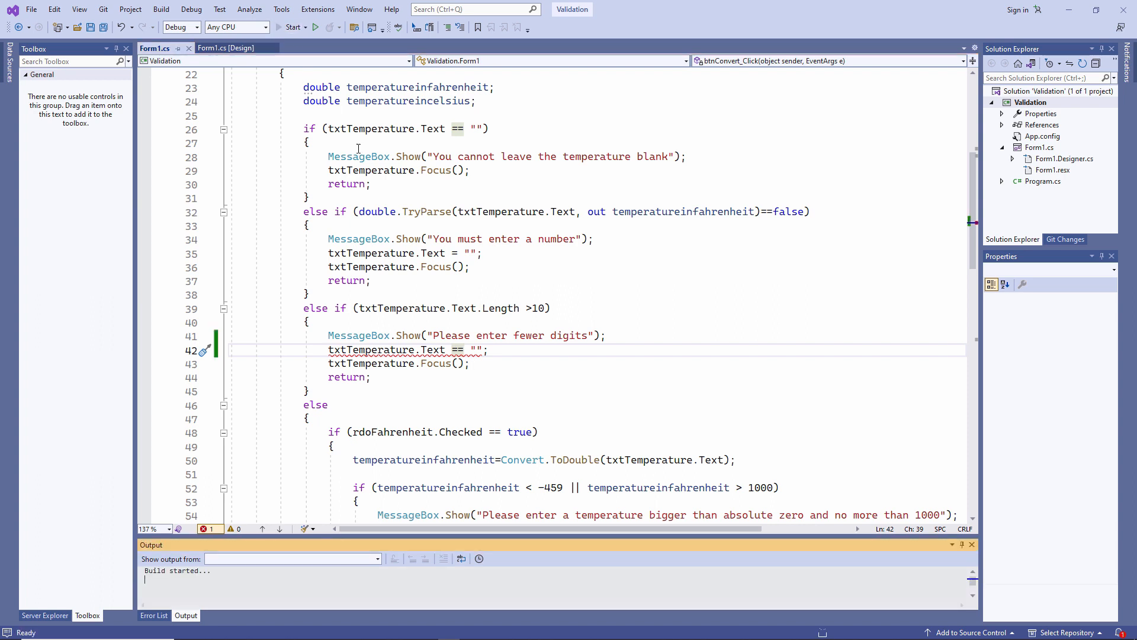
{"action": "left_click", "coordinate": [294, 27]}
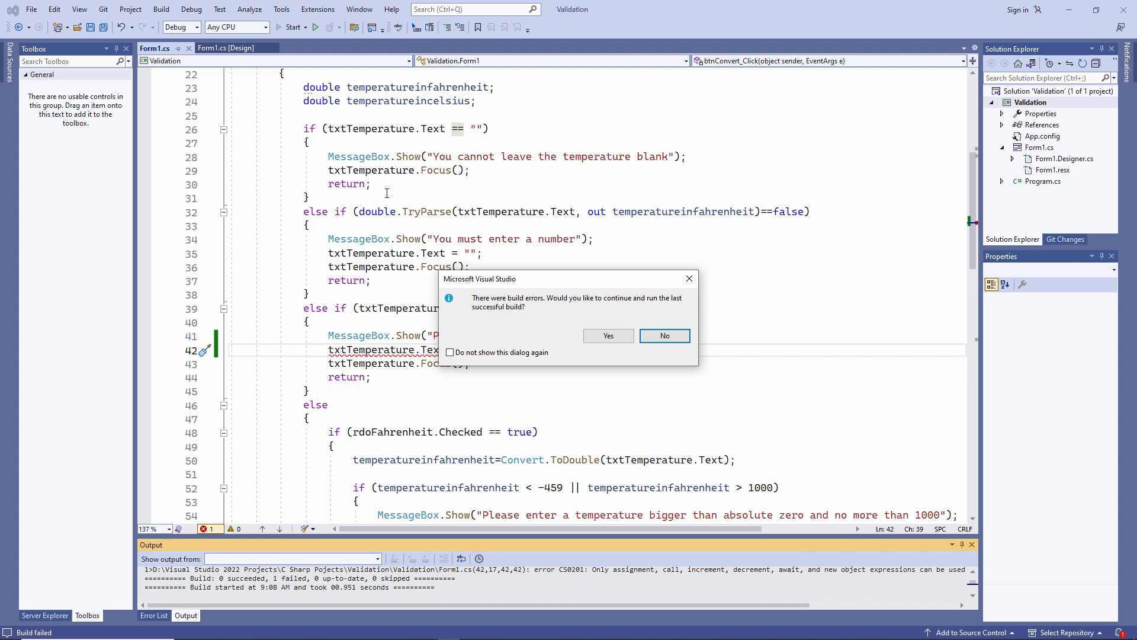
{"action": "left_click", "coordinate": [663, 335]}
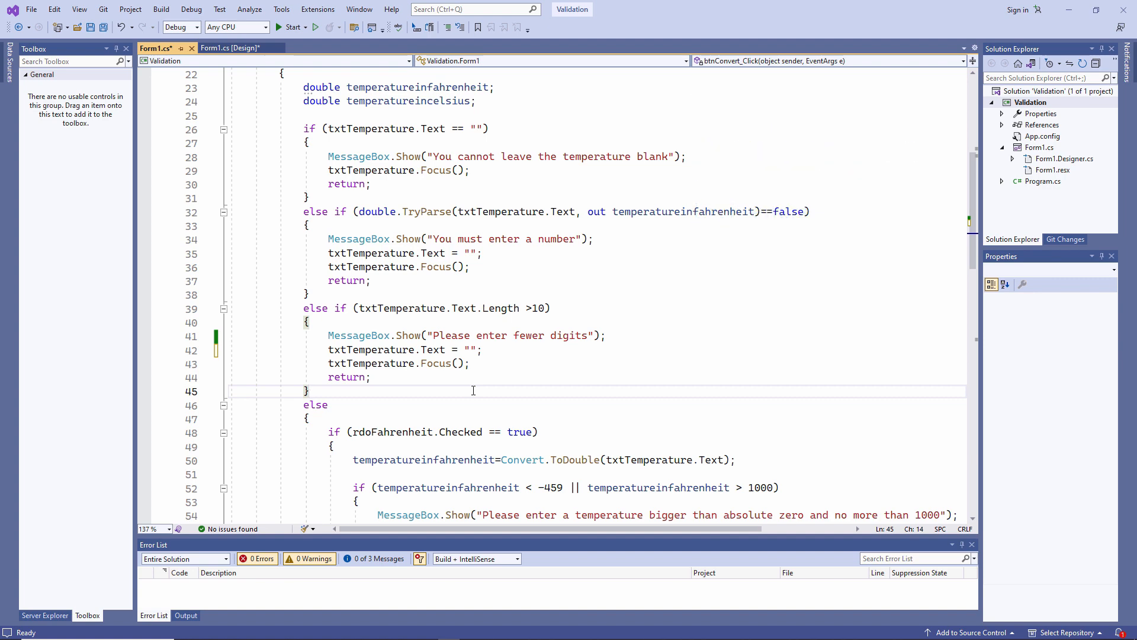
Run the temperature converter form and close it, keeping the TryParse number check.
{"action": "scroll", "scroll_direction": "up", "scroll_amount": 3}
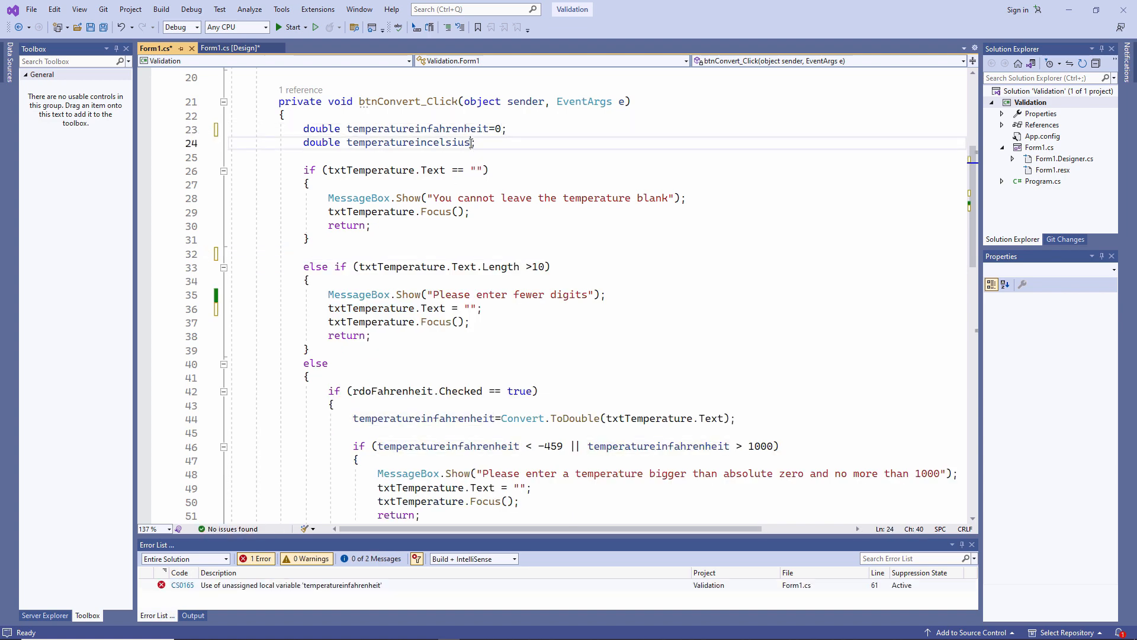
{"action": "left_click", "coordinate": [292, 27]}
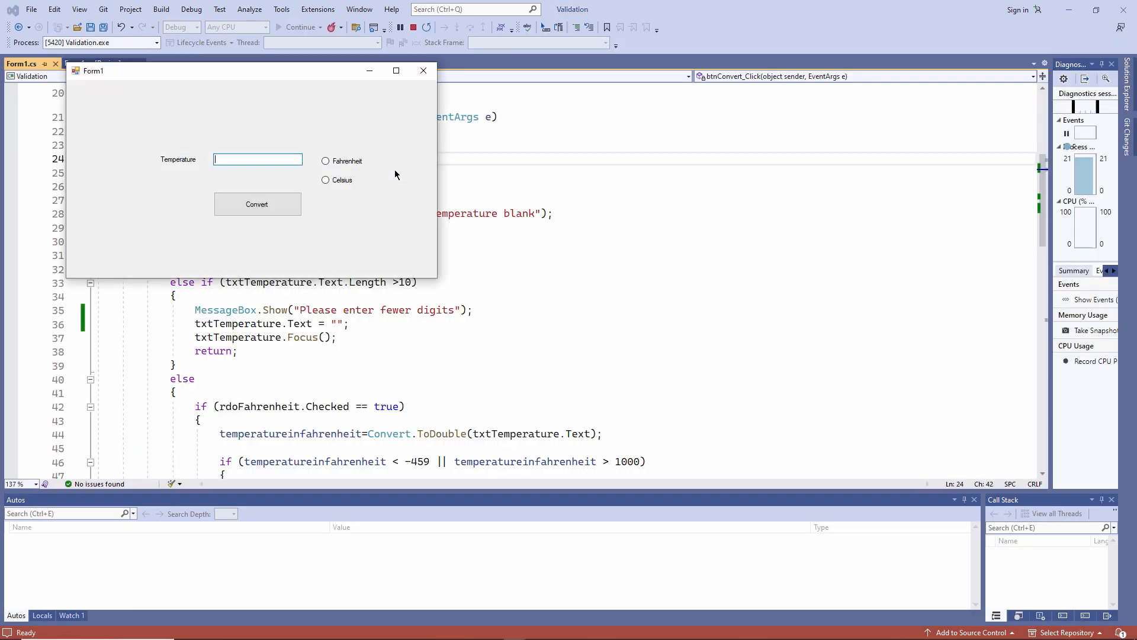
{"action": "left_click", "coordinate": [257, 204]}
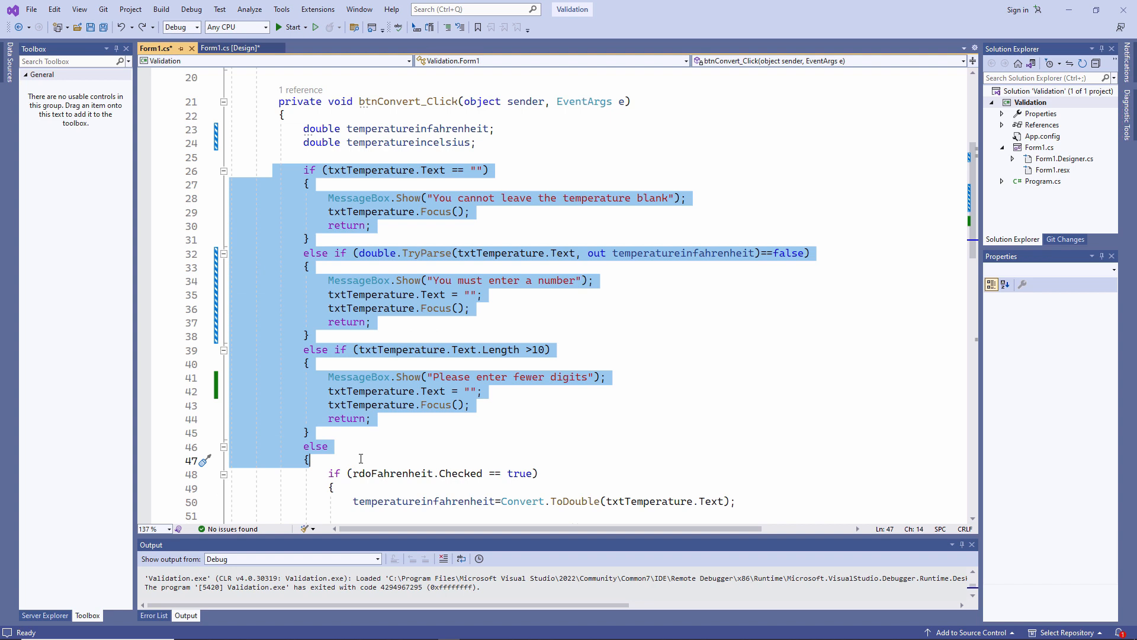
{"action": "left_click", "coordinate": [328, 446]}
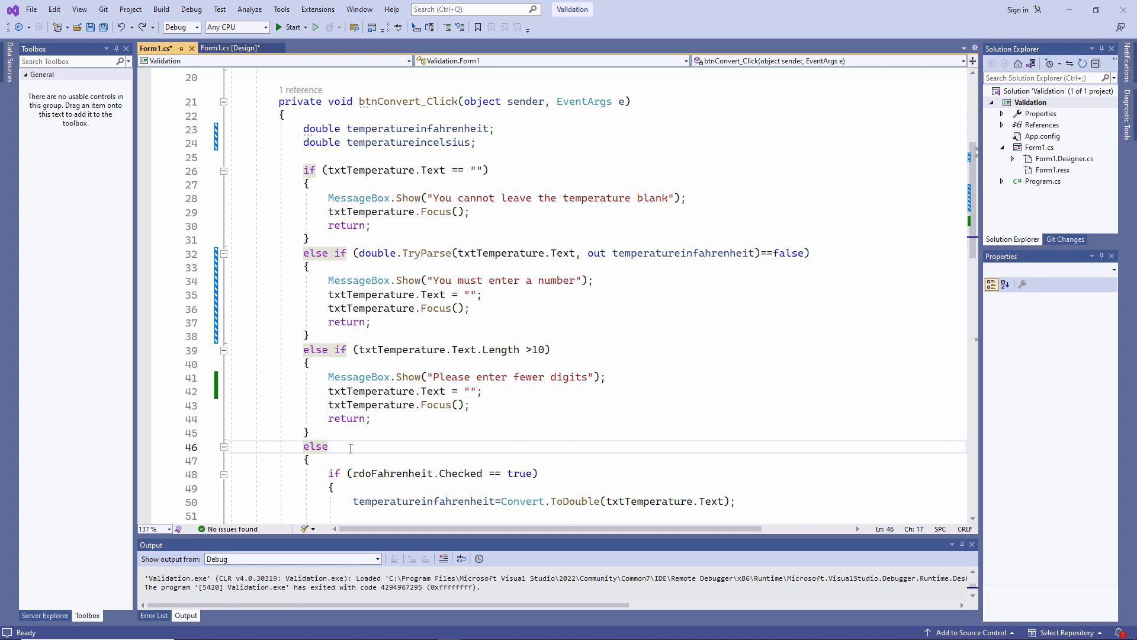
{"action": "left_click", "coordinate": [329, 446]}
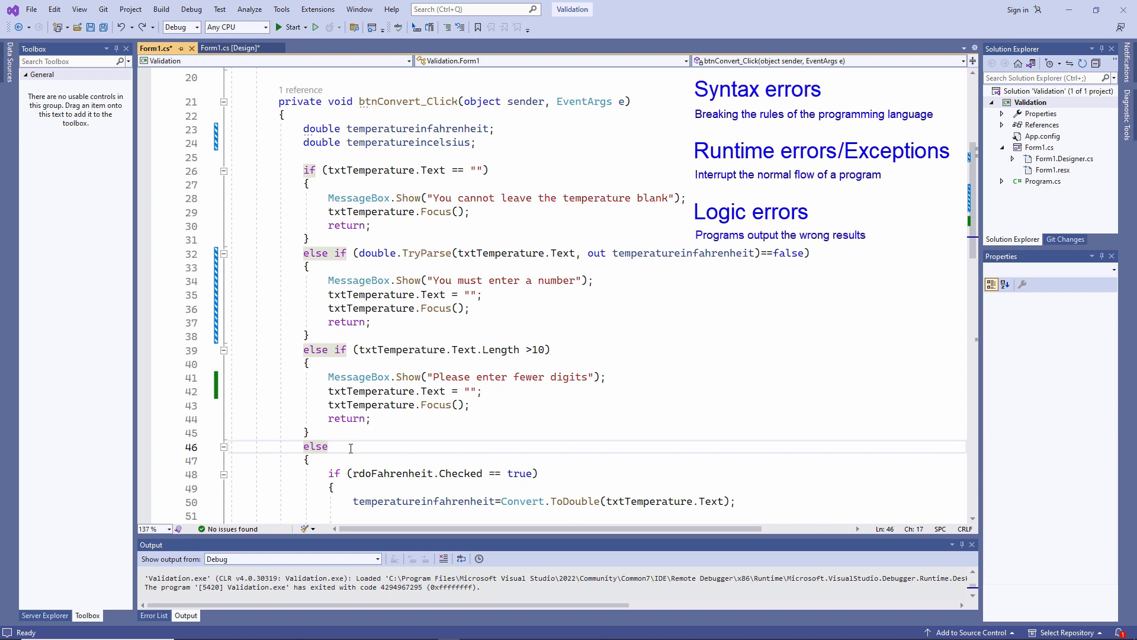
{"action": "left_click", "coordinate": [328, 446]}
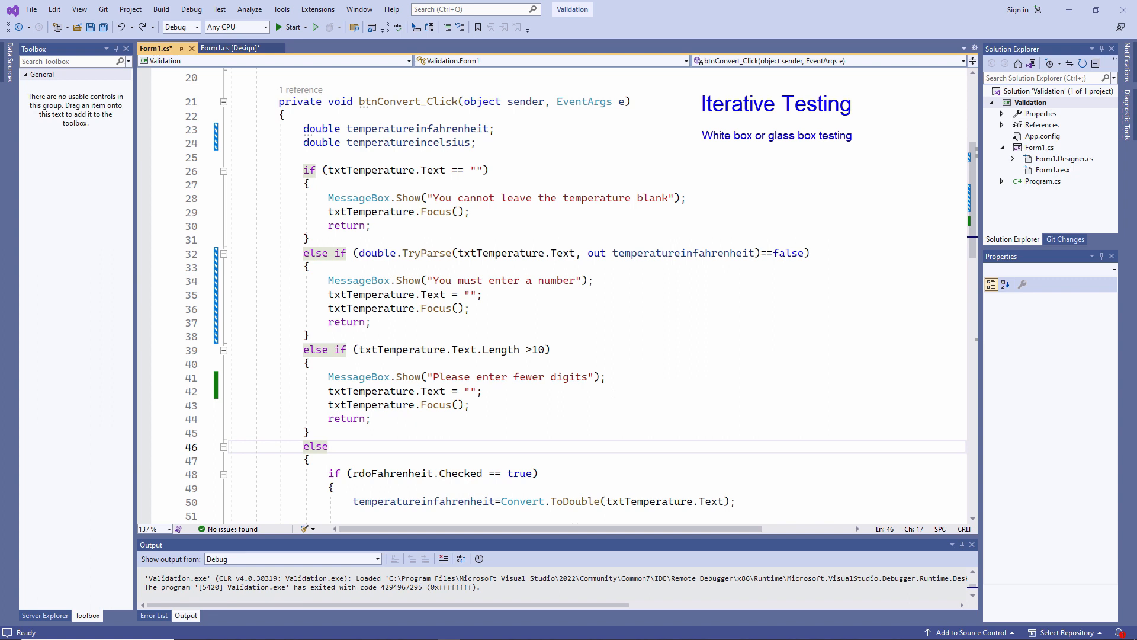
{"action": "left_click", "coordinate": [327, 446]}
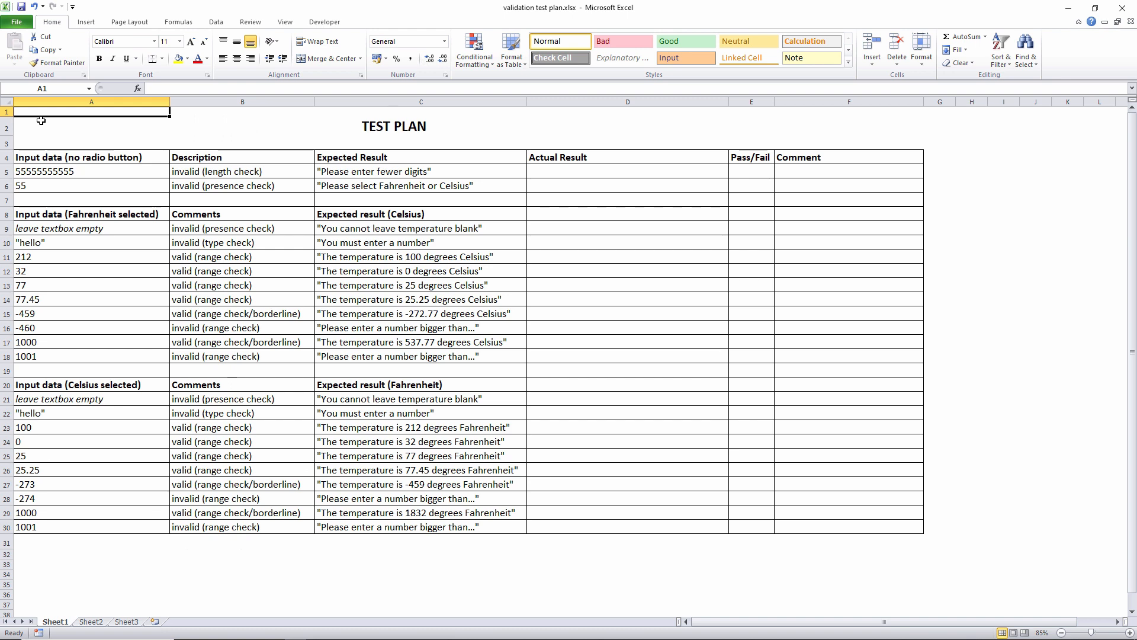
{"action": "mouse_move", "coordinate": [31, 175]}
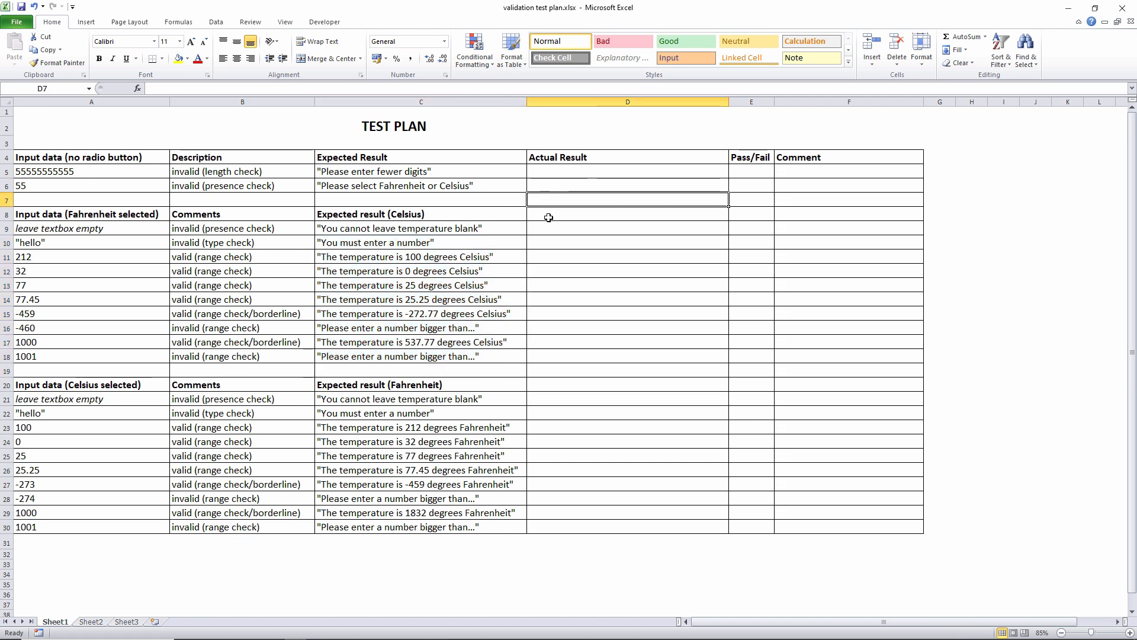
Snap the running converter form beside the Excel test plan.
{"action": "left_click", "coordinate": [751, 184]}
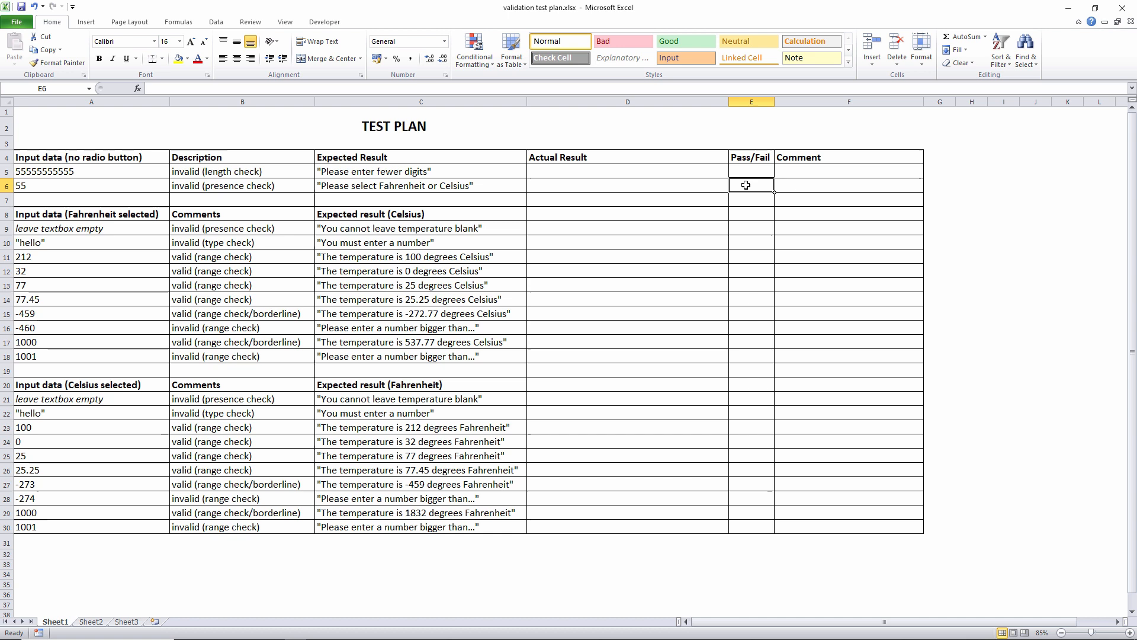
{"action": "left_click", "coordinate": [751, 227]}
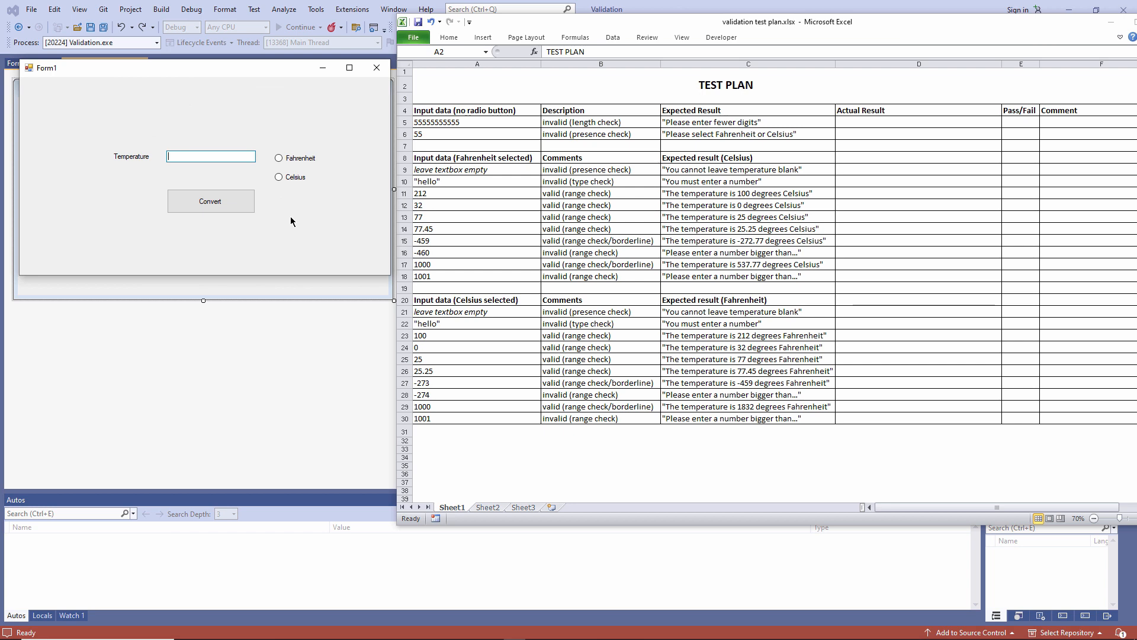
{"action": "type", "text": "5555555555555"}
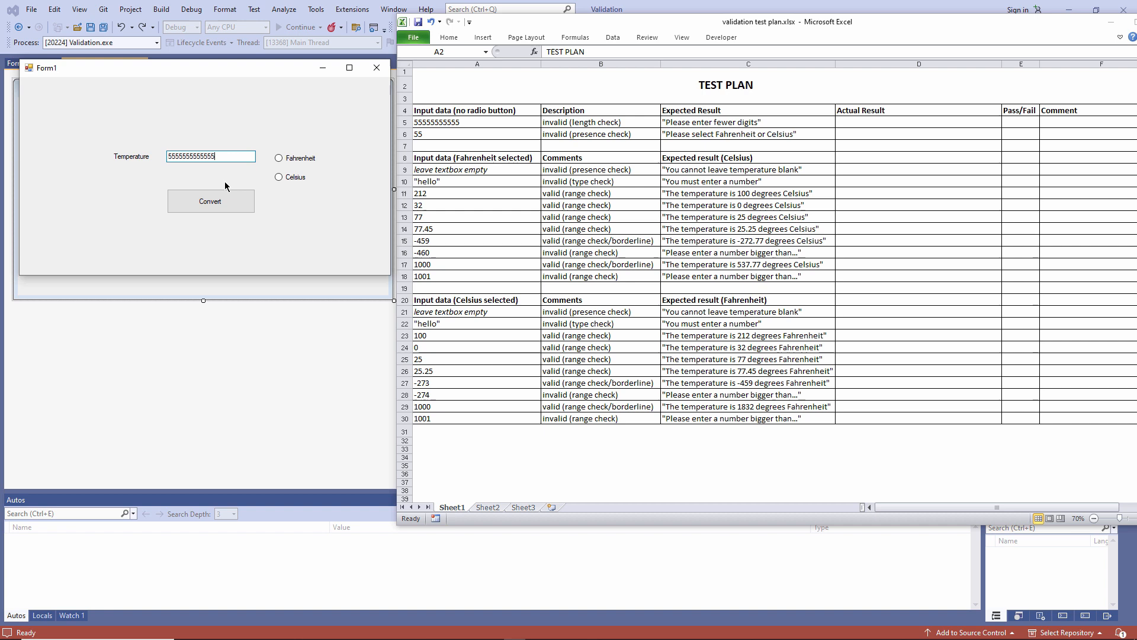
{"action": "left_click", "coordinate": [211, 201]}
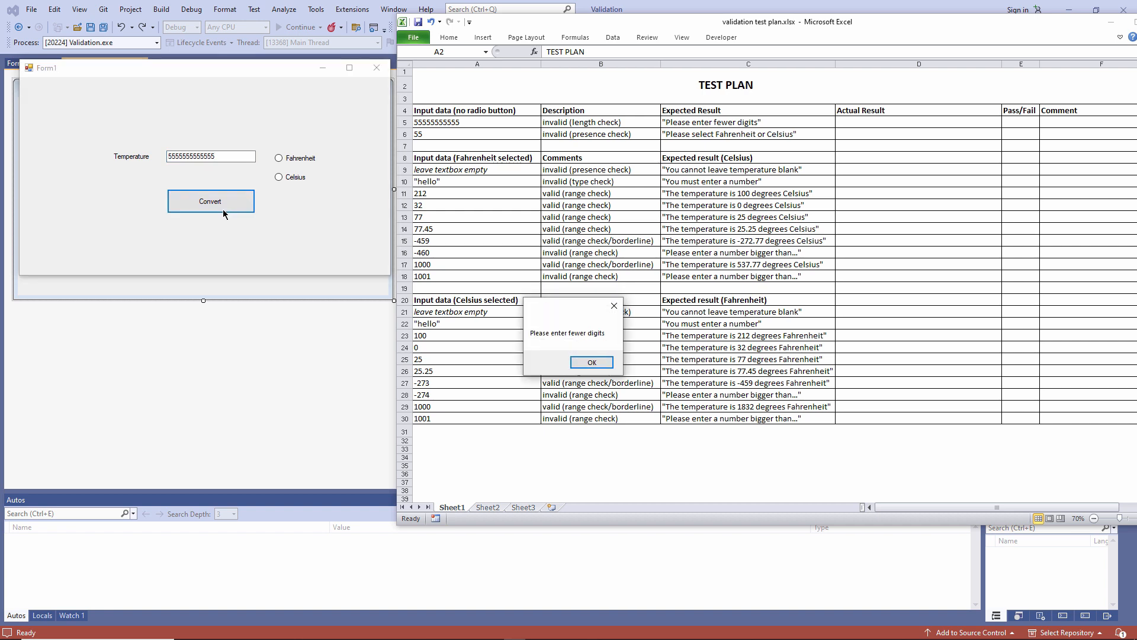
{"action": "left_click", "coordinate": [591, 362]}
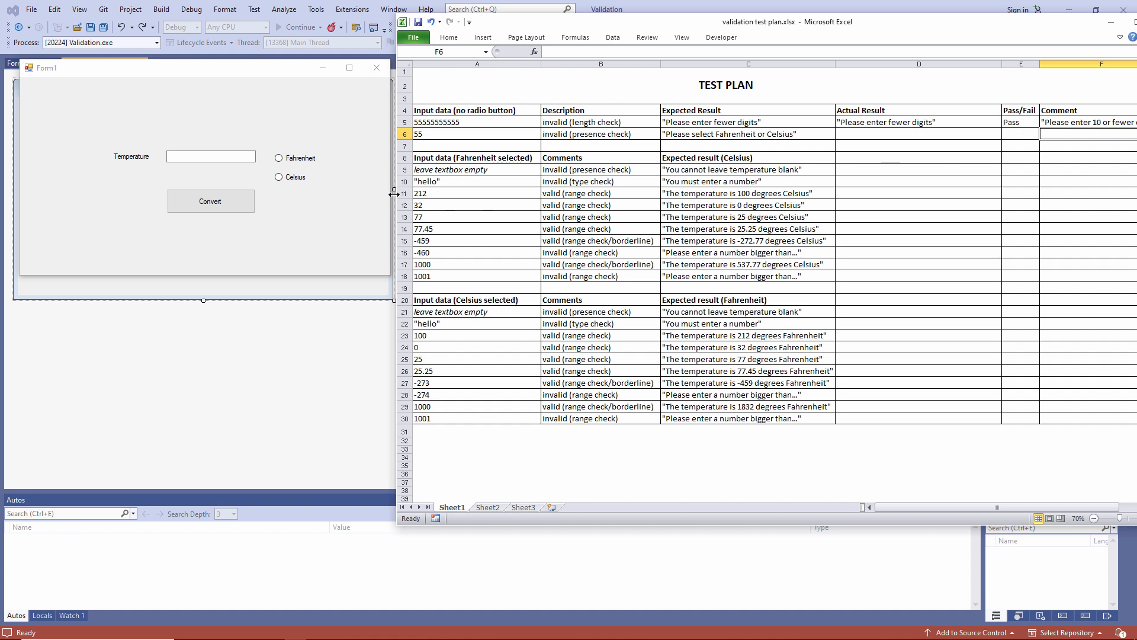
{"action": "left_click", "coordinate": [211, 156]}
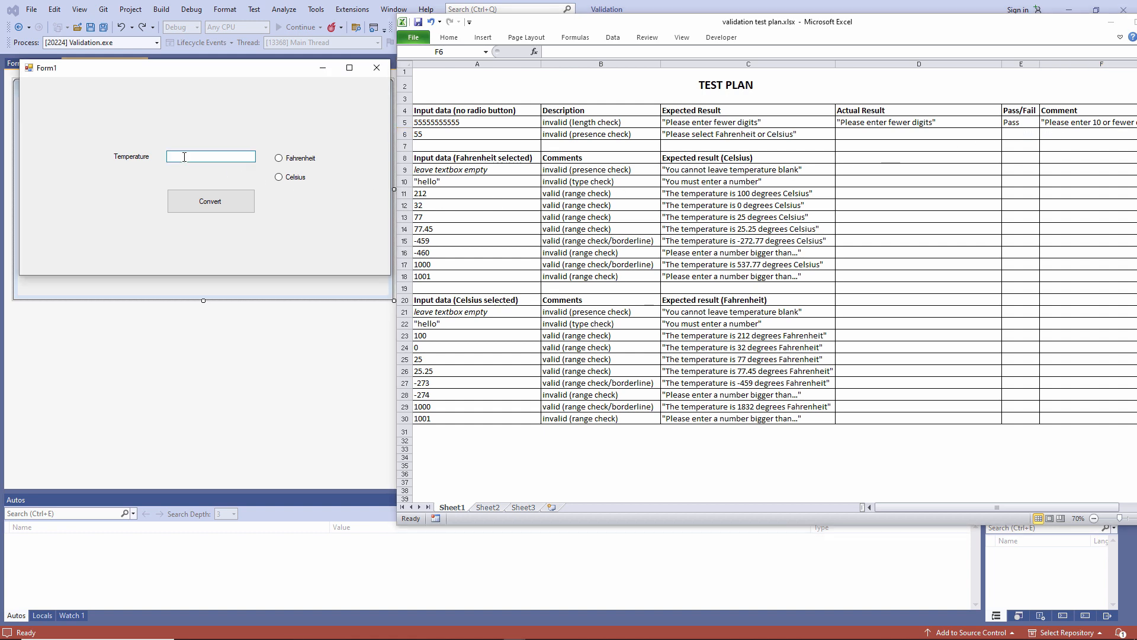
{"action": "left_click", "coordinate": [210, 200]}
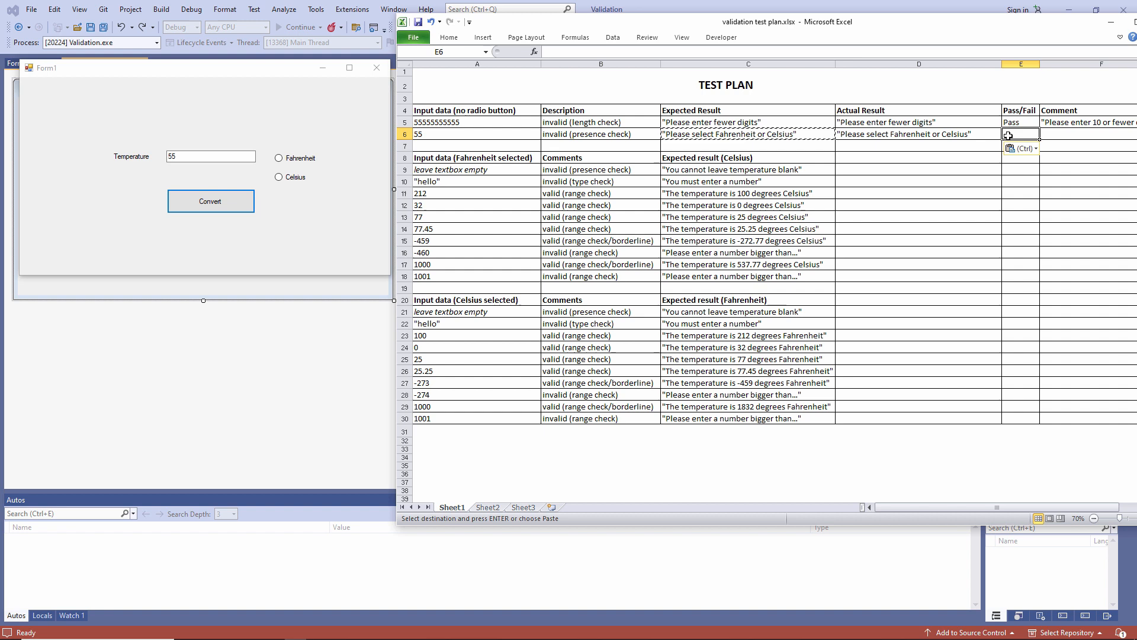
Mark the 55 test Pass, select Fahrenheit and clear the temperature box.
{"action": "type", "text": "pass"}
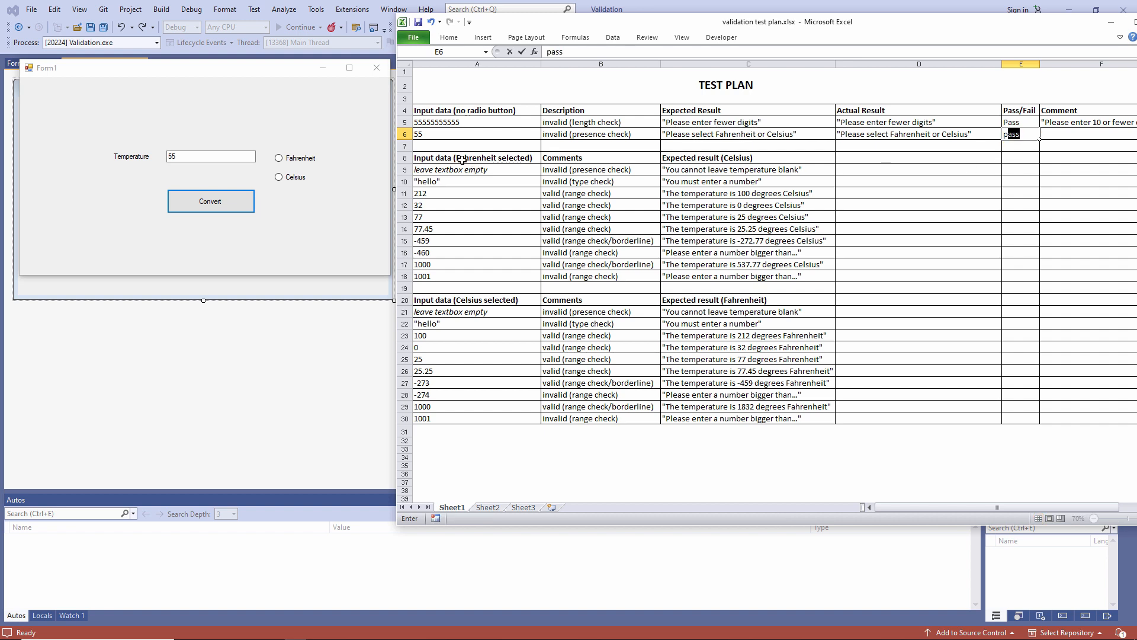
{"action": "left_click", "coordinate": [278, 158]}
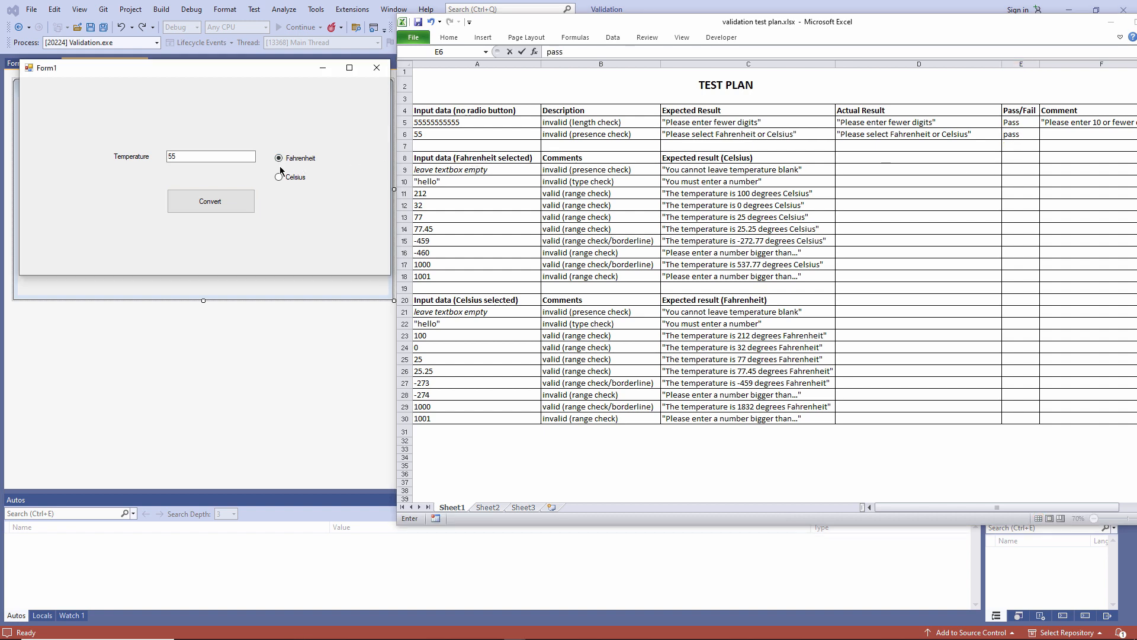
{"action": "triple_click", "coordinate": [210, 156]}
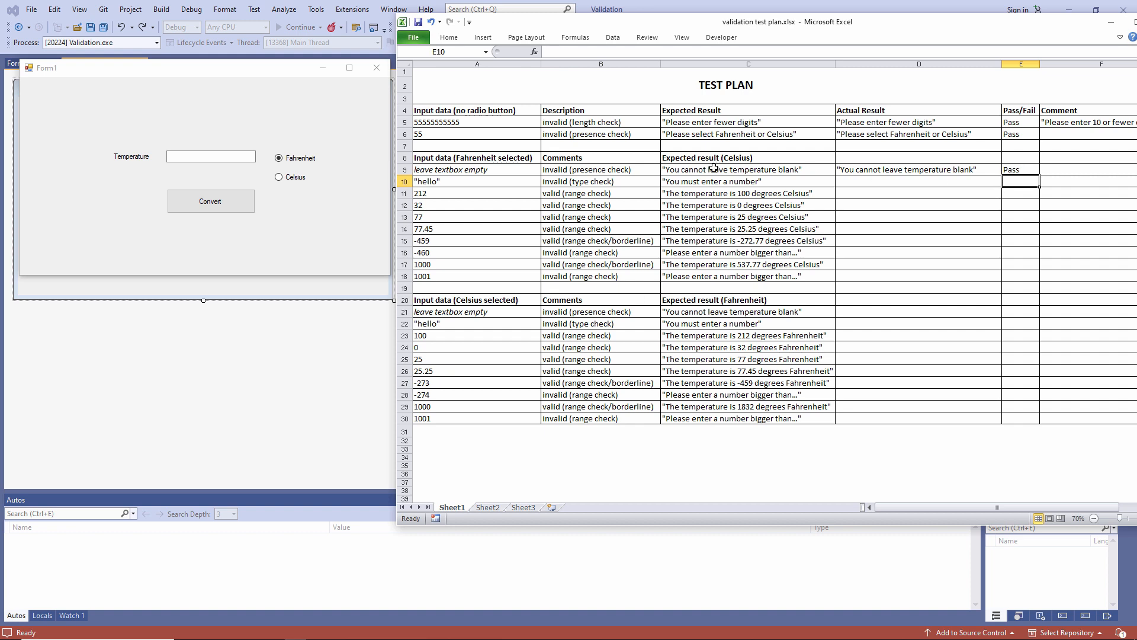
Run the Fahrenheit 'hello', 77.45, -459 and -460 tests, recording results and Pass.
{"action": "type", "text": "hel"}
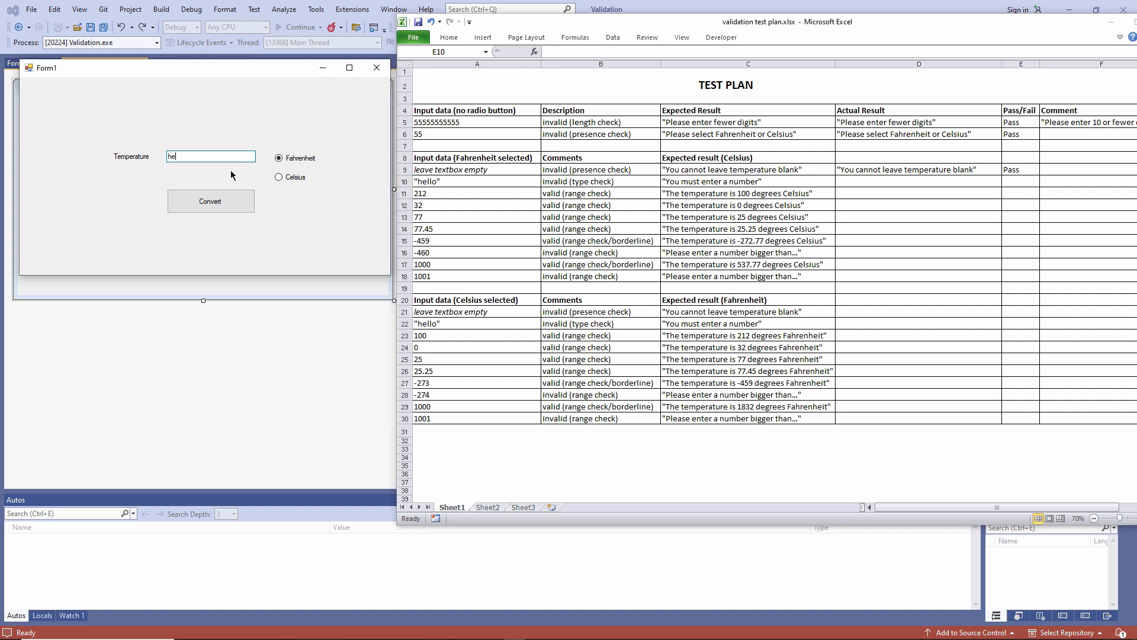
{"action": "left_click", "coordinate": [748, 181]}
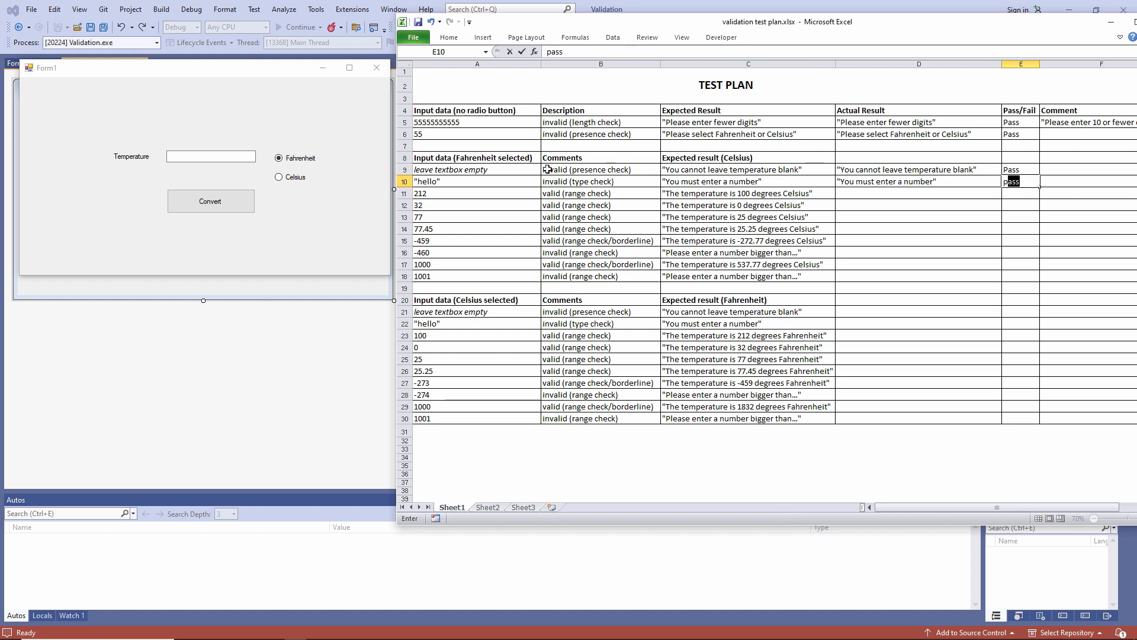
{"action": "left_click", "coordinate": [210, 201]}
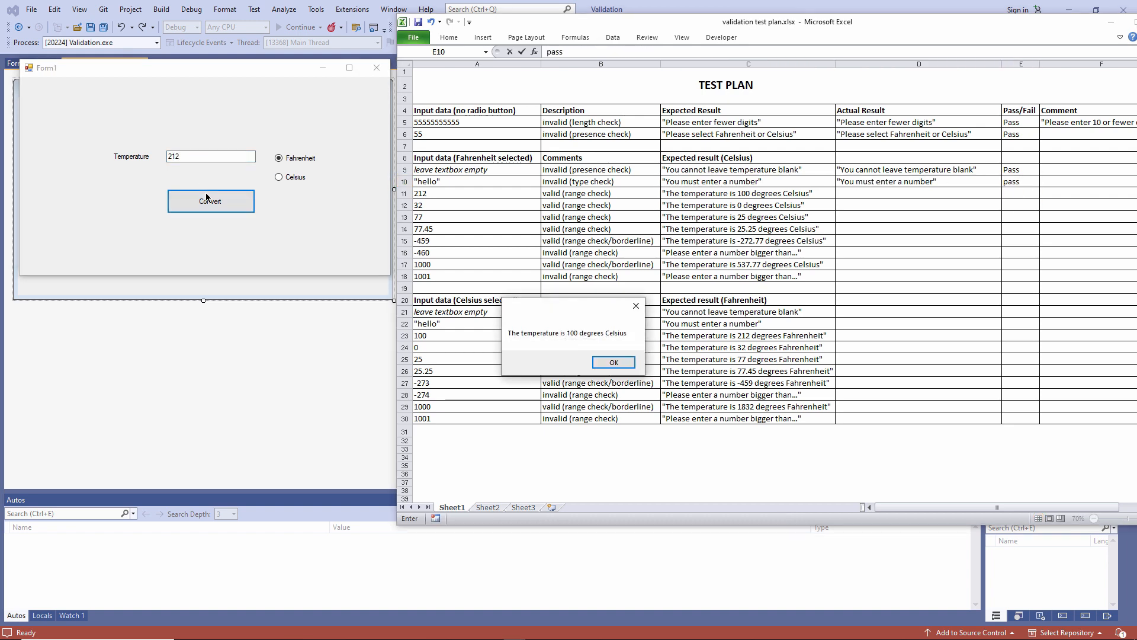
{"action": "left_click", "coordinate": [613, 362]}
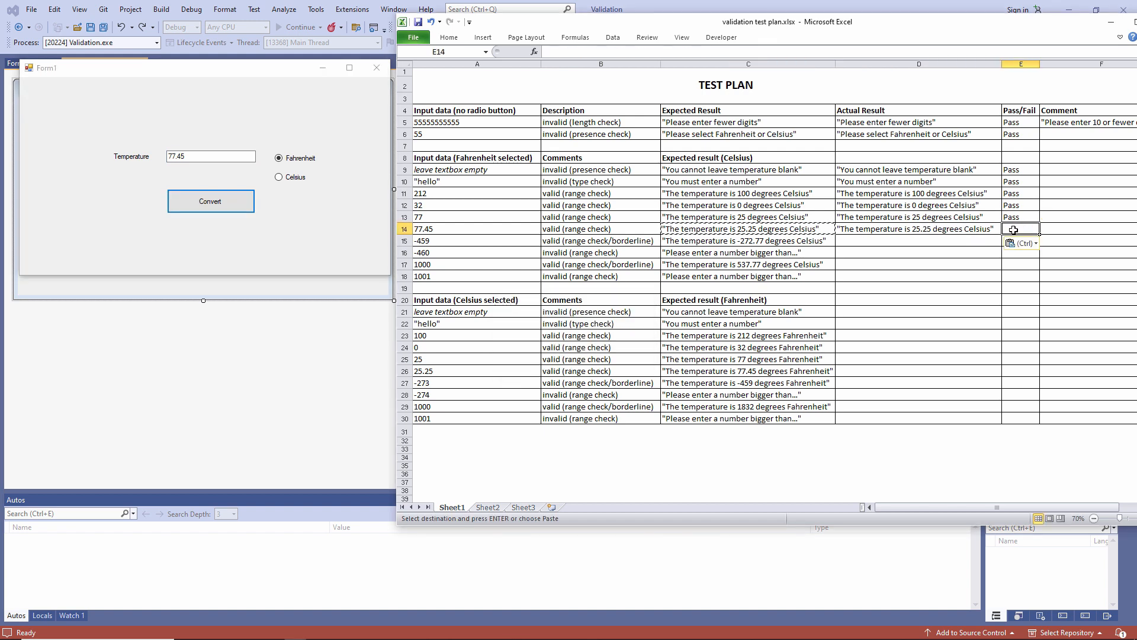
{"action": "left_click", "coordinate": [210, 201]}
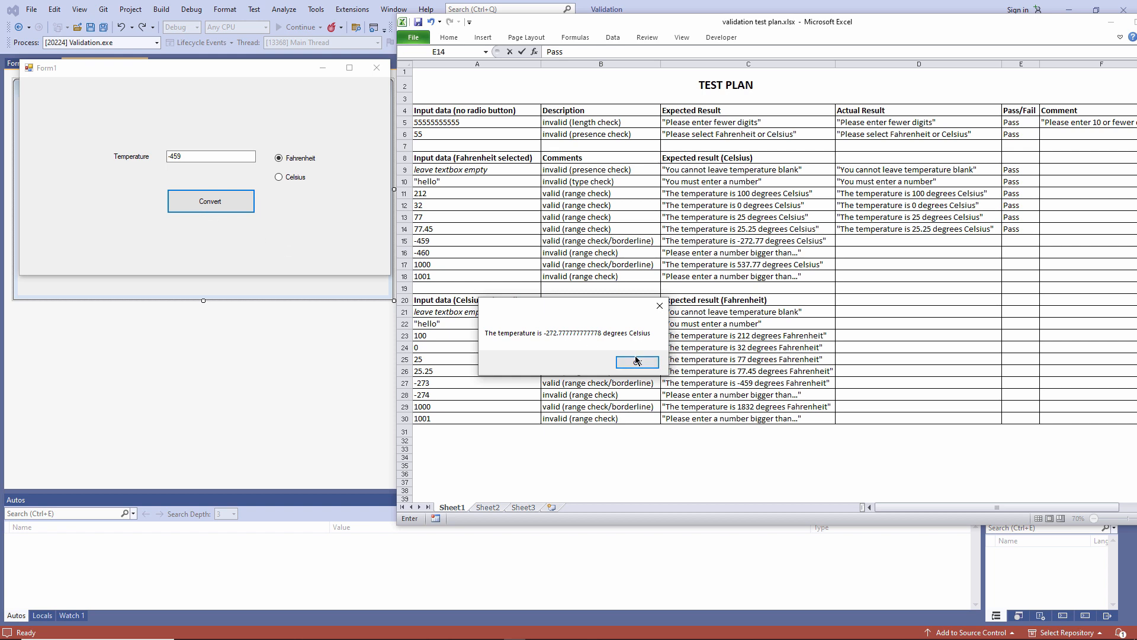
{"action": "left_click", "coordinate": [636, 362]}
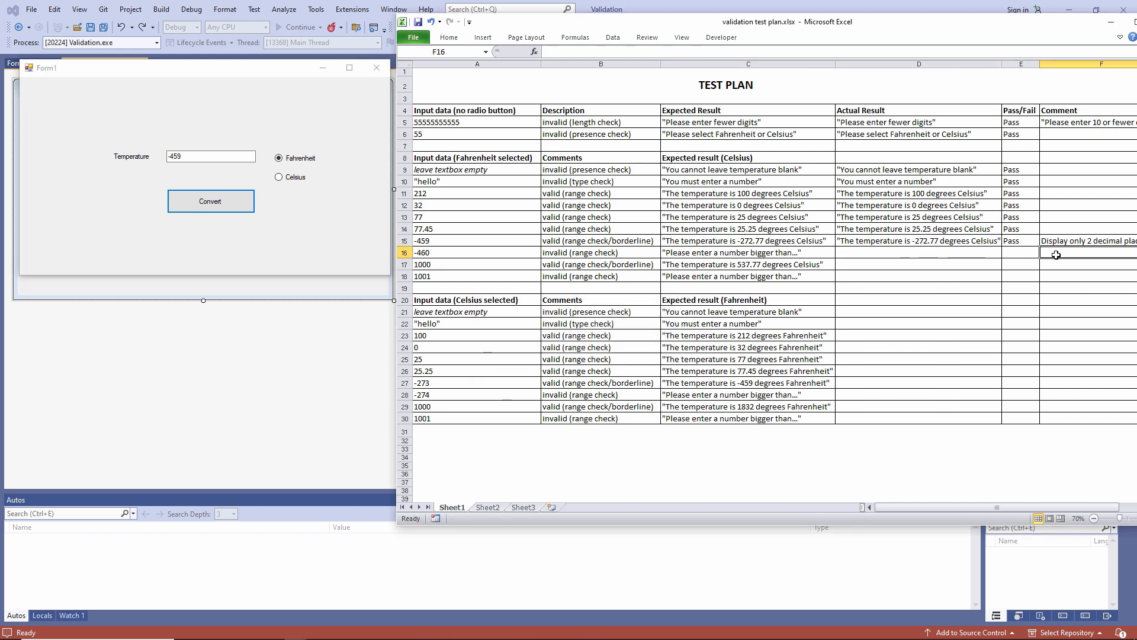
{"action": "left_click", "coordinate": [210, 201]}
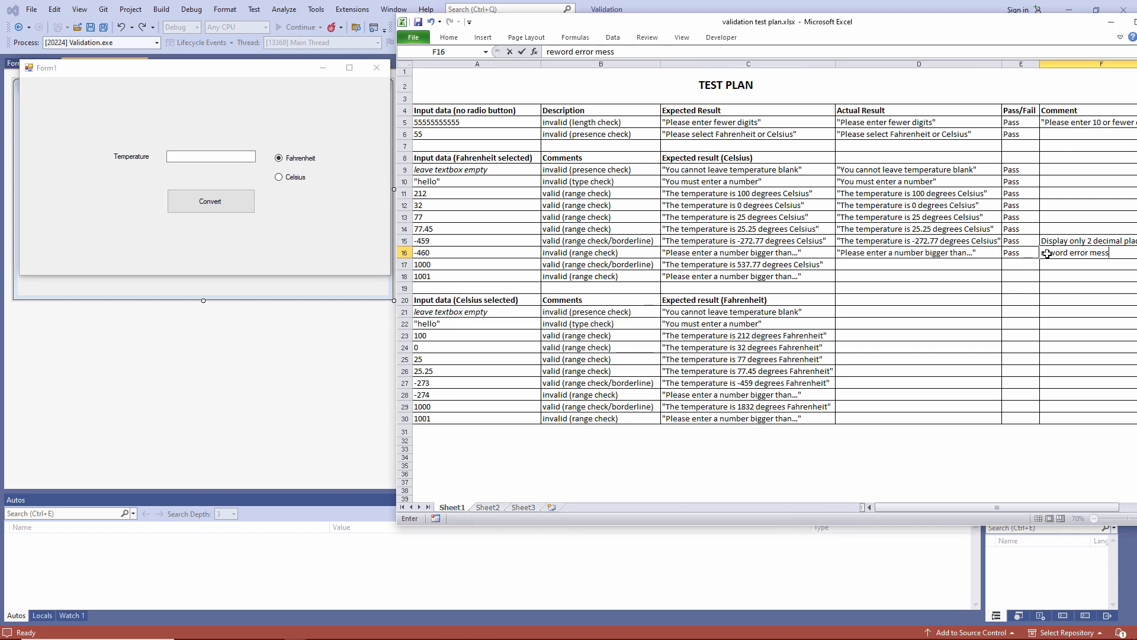
Run the Fahrenheit 1000 and 1001 tests and record their messages with Pass.
{"action": "left_click", "coordinate": [210, 201]}
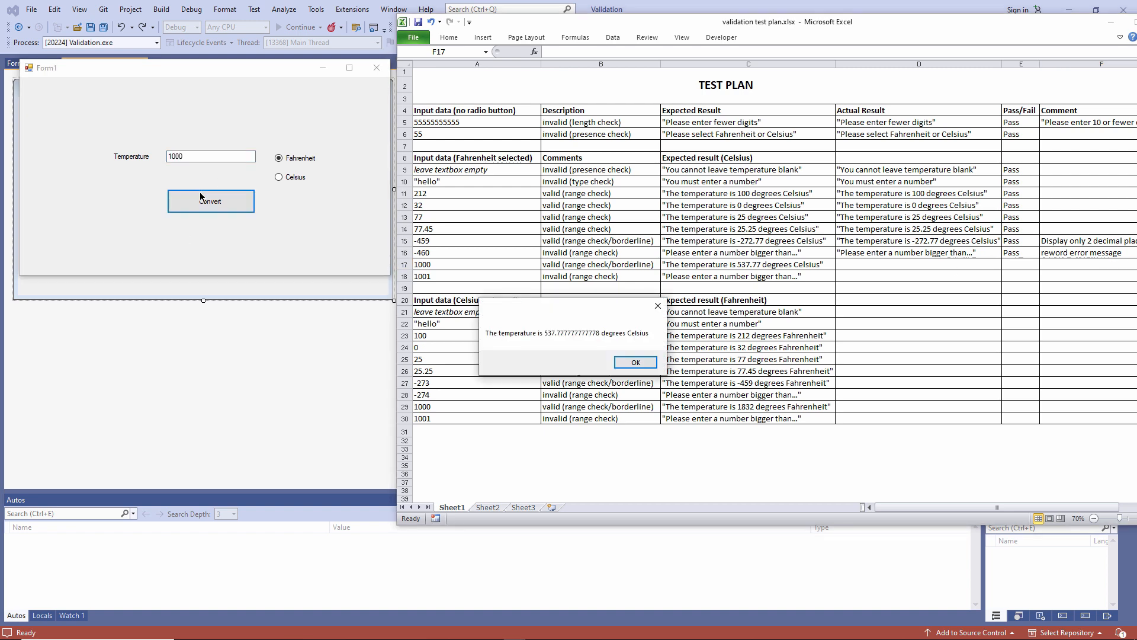
{"action": "left_click", "coordinate": [635, 362]}
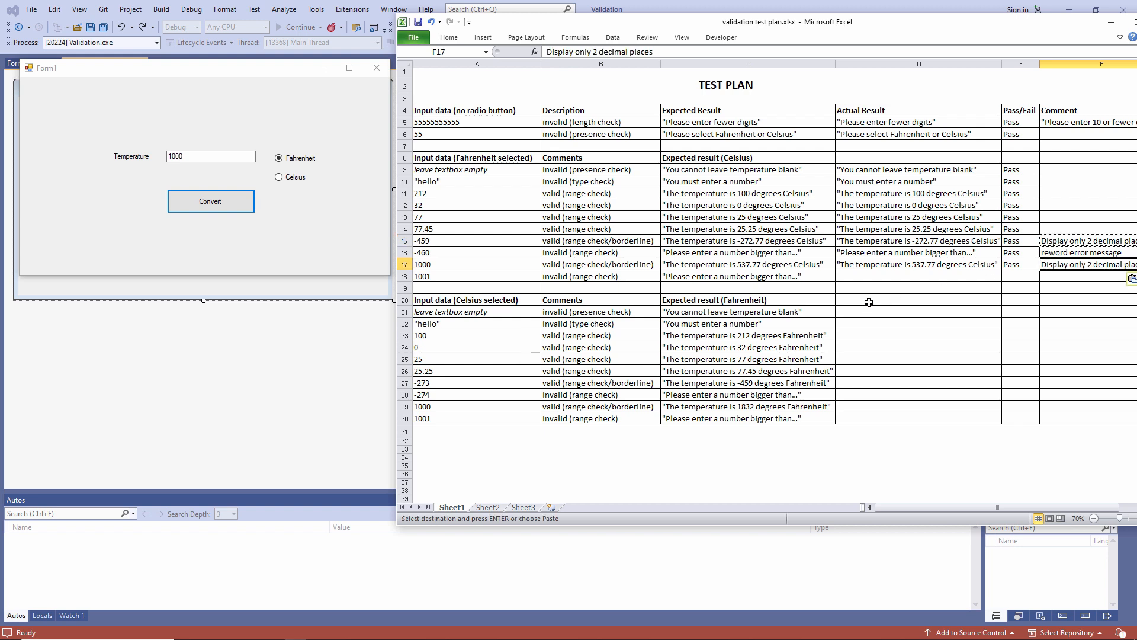
{"action": "left_click", "coordinate": [210, 201]}
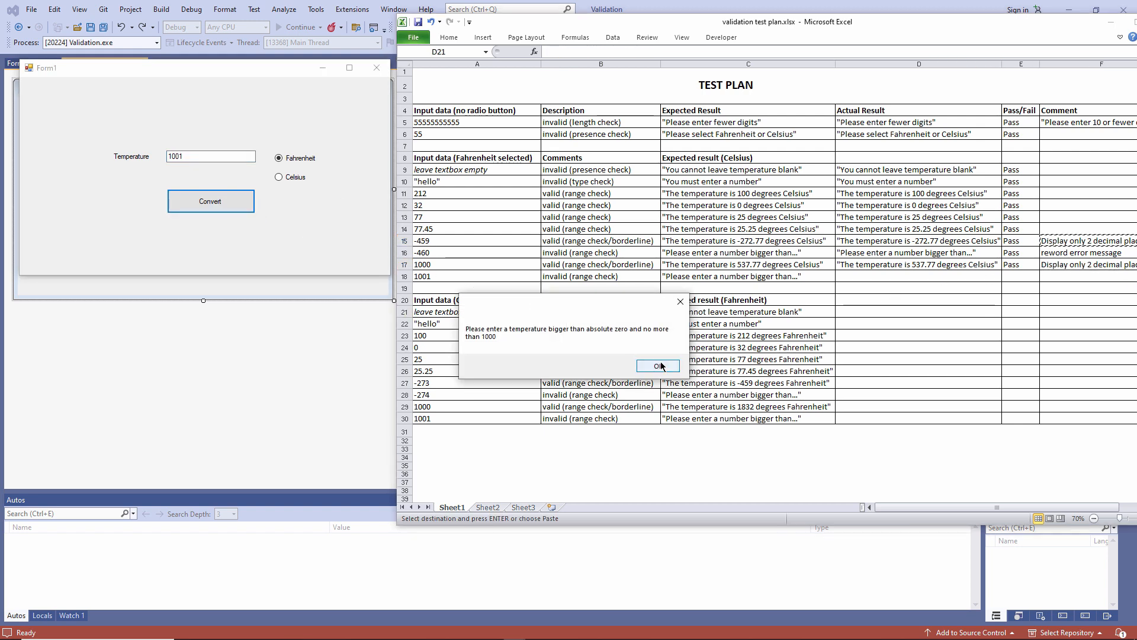
{"action": "left_click", "coordinate": [657, 365]}
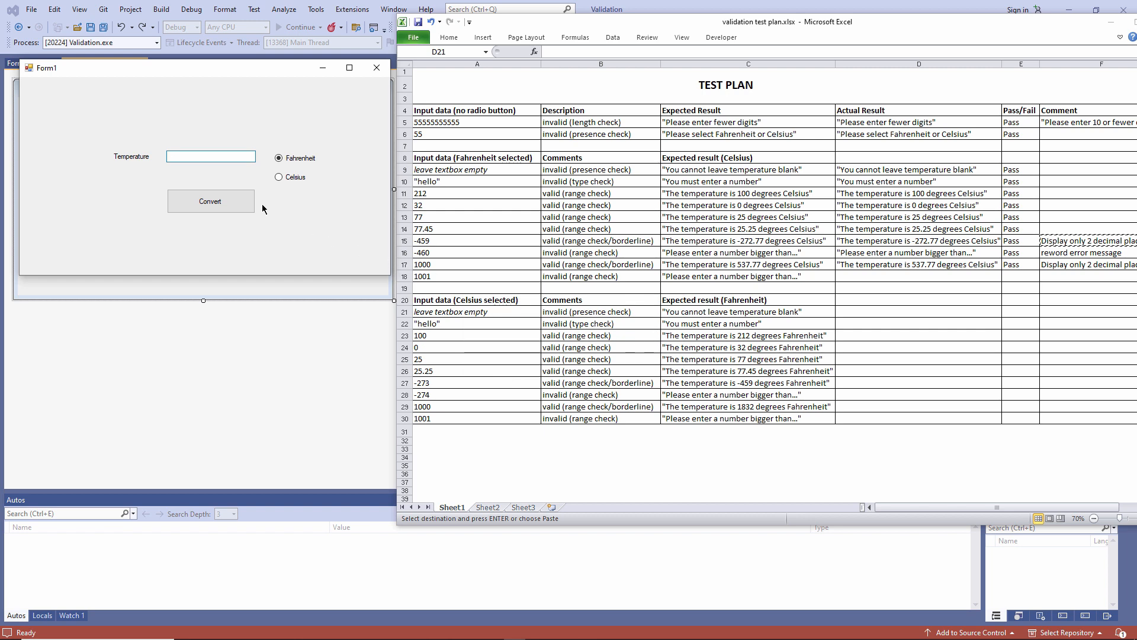
{"action": "left_click", "coordinate": [210, 156]}
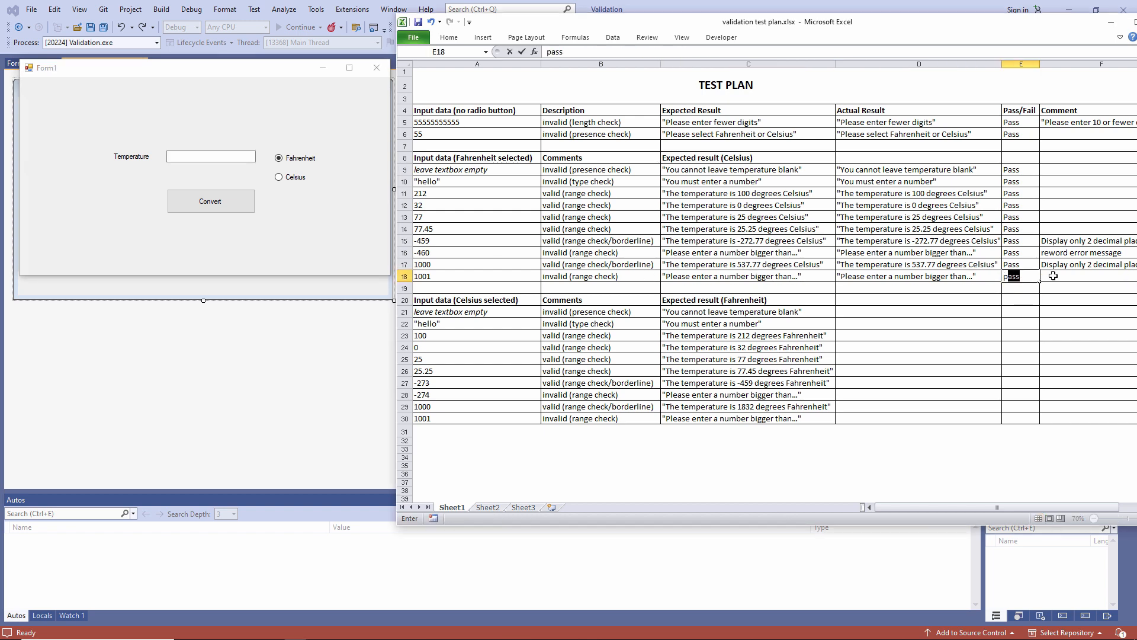
{"action": "left_click", "coordinate": [476, 312]}
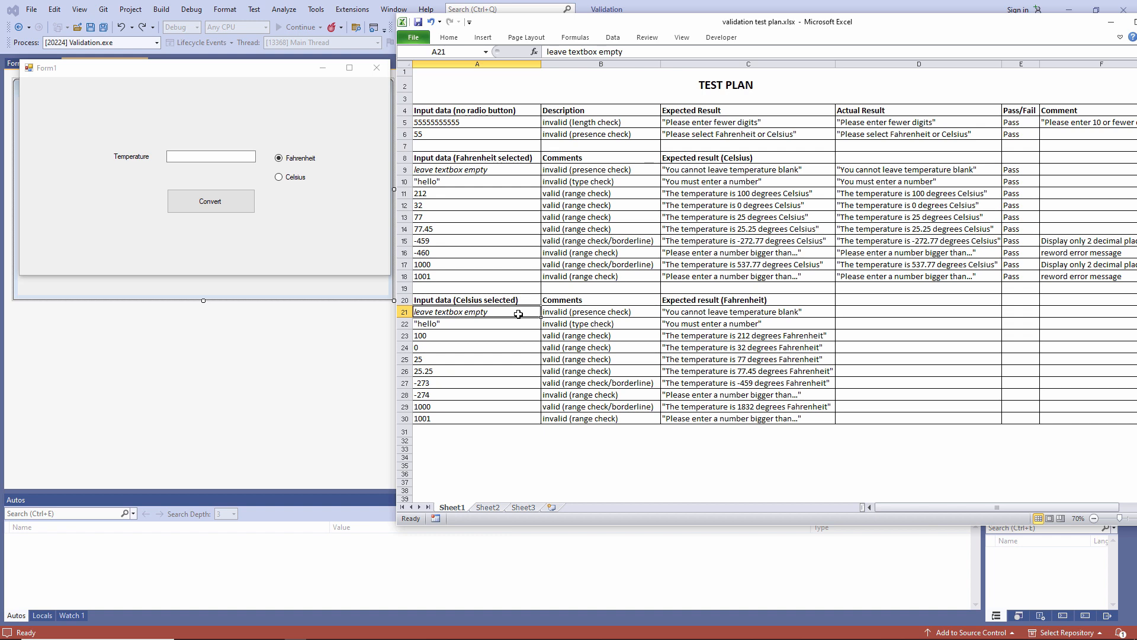
Select Celsius and record Pass for blank and 'hello', and Fail for 100.
{"action": "left_click", "coordinate": [278, 177]}
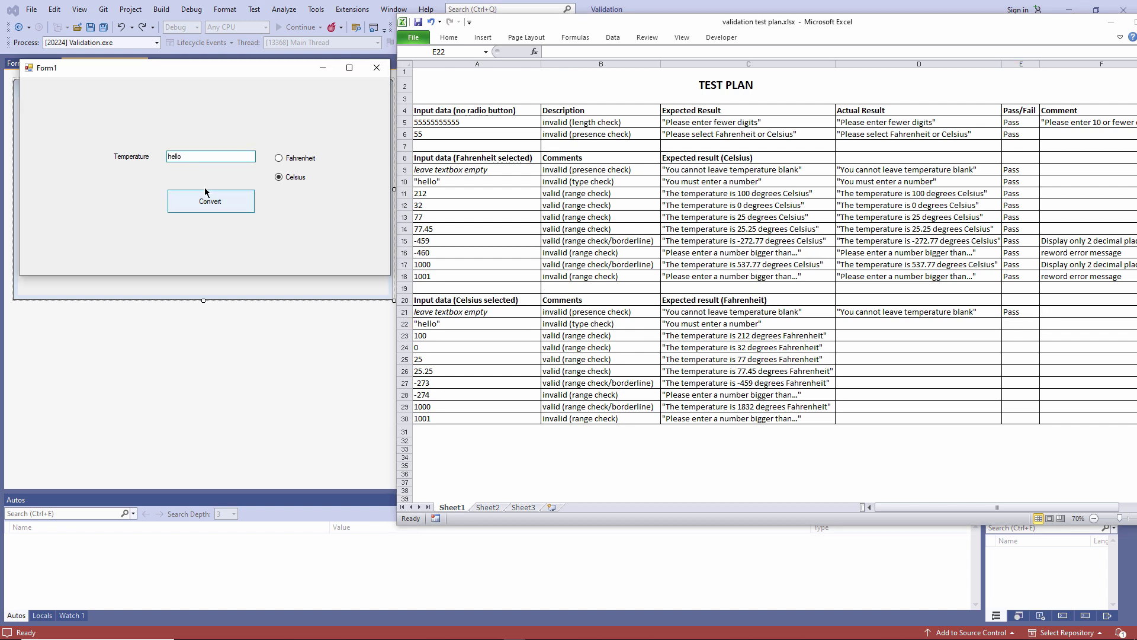
{"action": "left_click", "coordinate": [210, 201]}
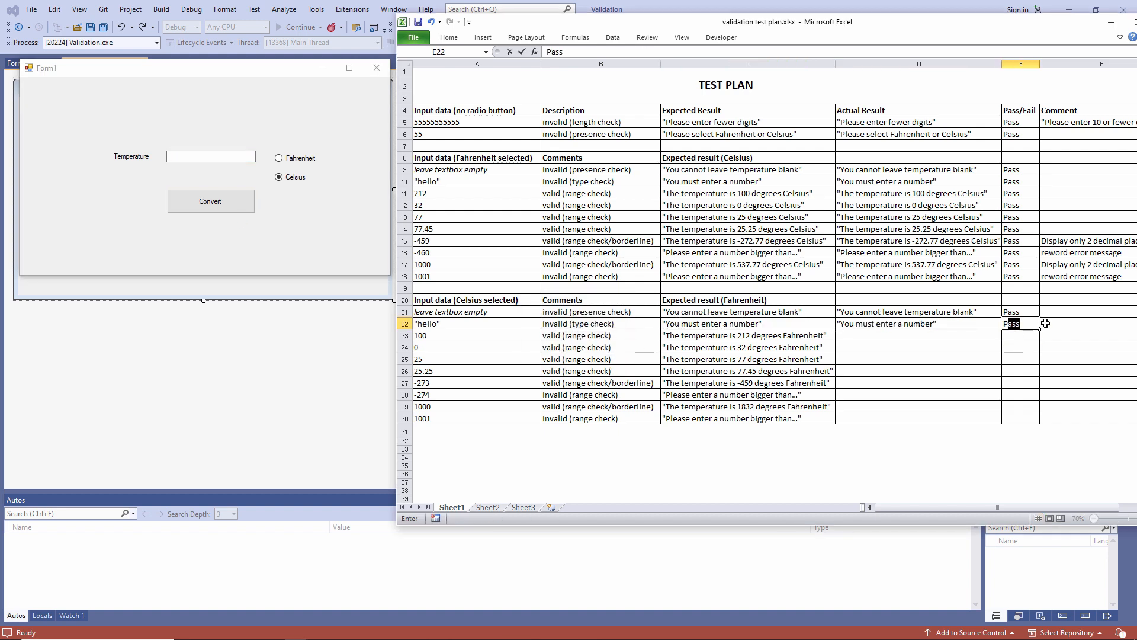
{"action": "left_click", "coordinate": [210, 200]}
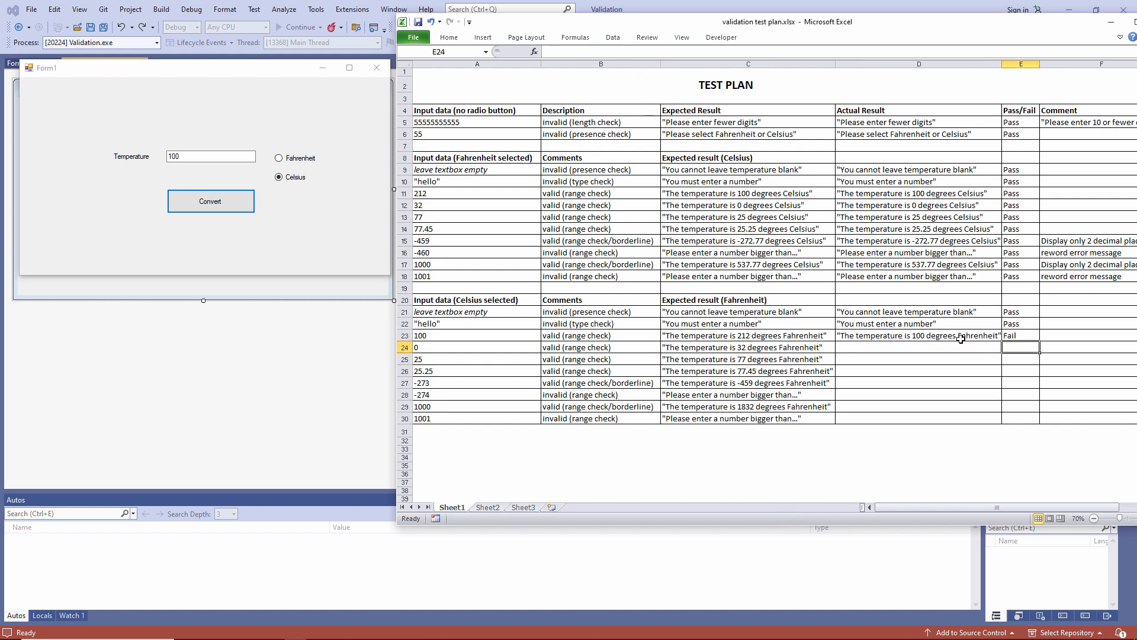
Record Celsius results from 0 onward, marking 0 to 1000 Fail and 1001 Pass.
{"action": "left_click", "coordinate": [211, 201]}
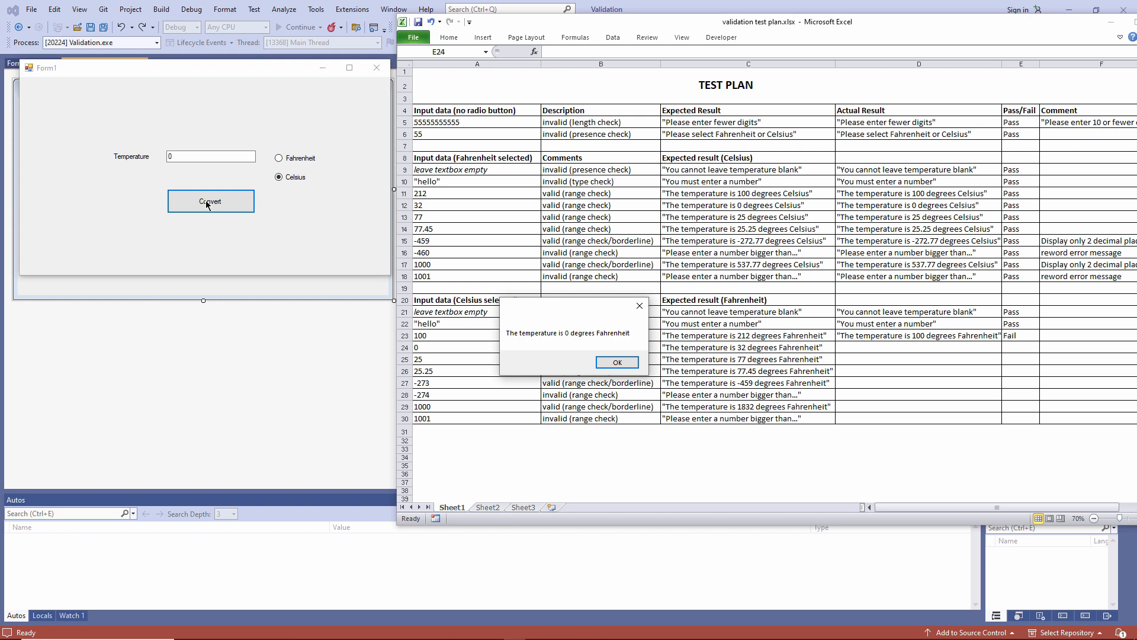
{"action": "left_click", "coordinate": [616, 362]}
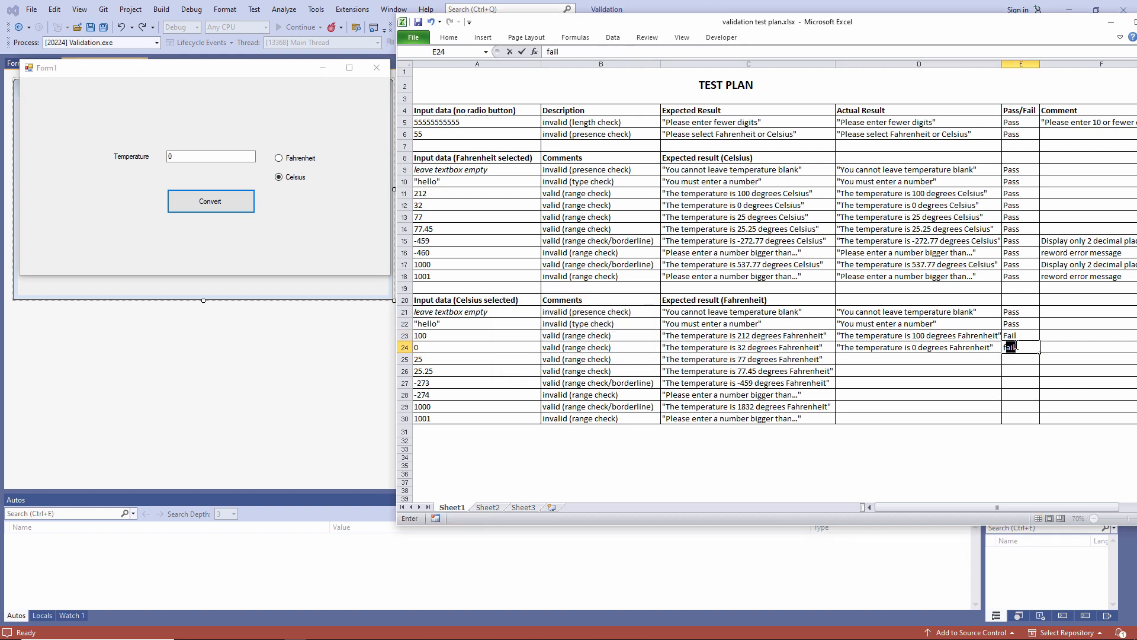
{"action": "left_click", "coordinate": [210, 201]}
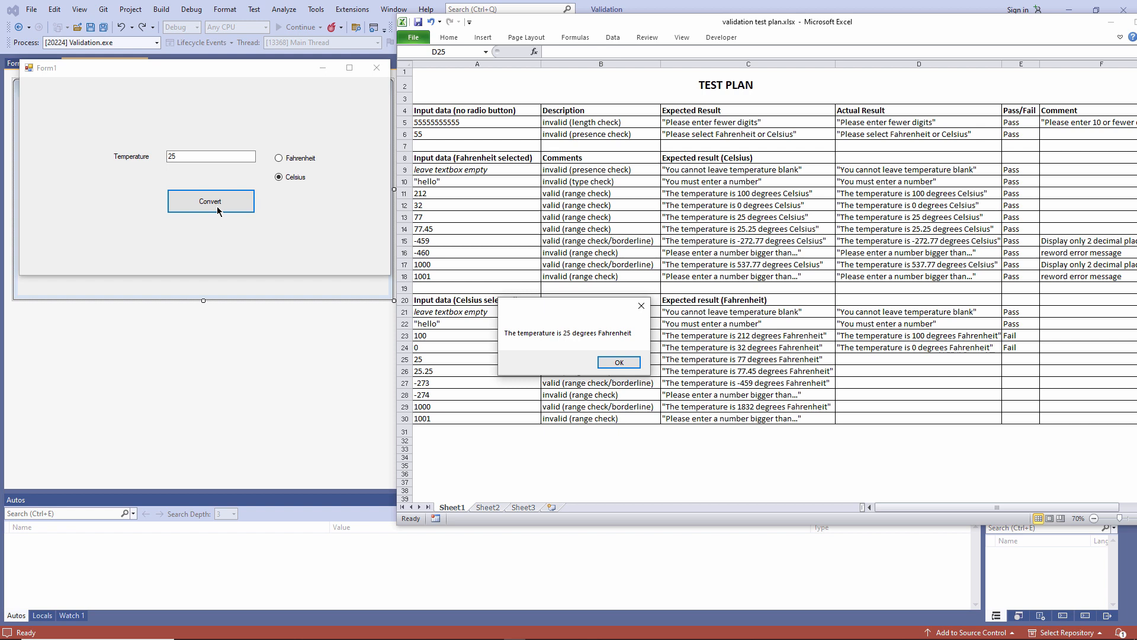
{"action": "mouse_move", "coordinate": [290, 246]}
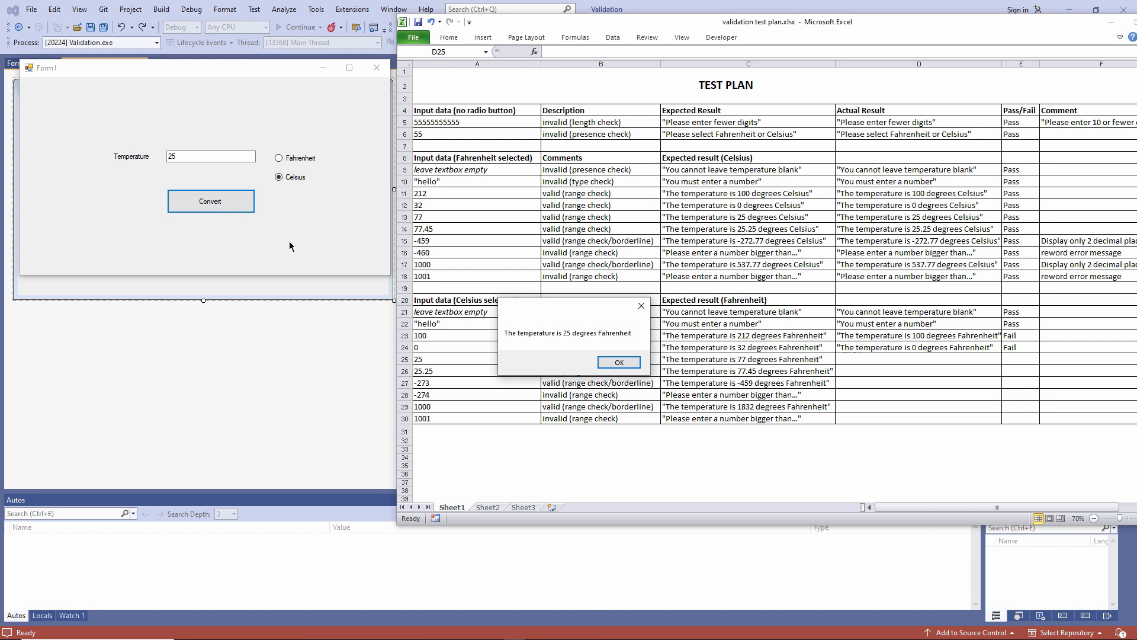
{"action": "left_click", "coordinate": [617, 362]}
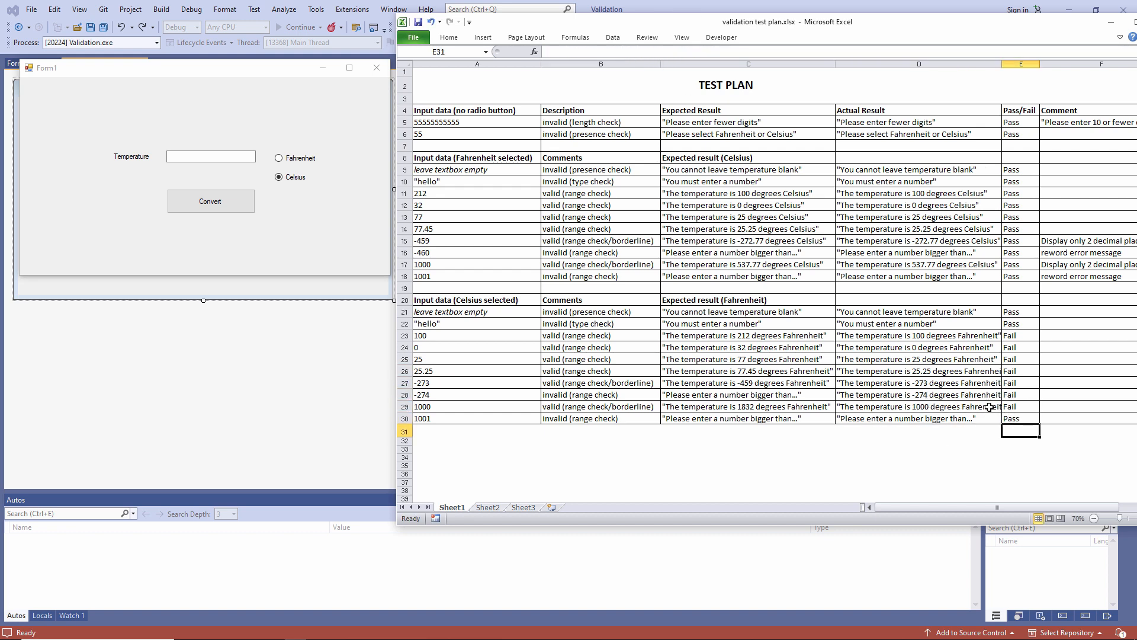
{"action": "mouse_move", "coordinate": [952, 448]}
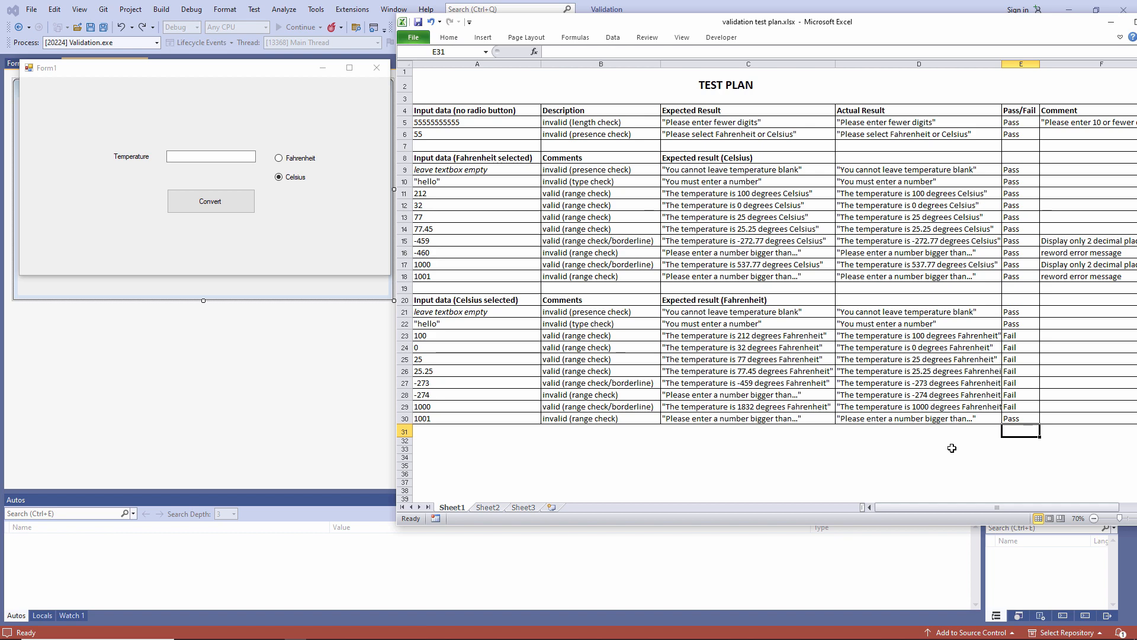
{"action": "mouse_move", "coordinate": [358, 96]}
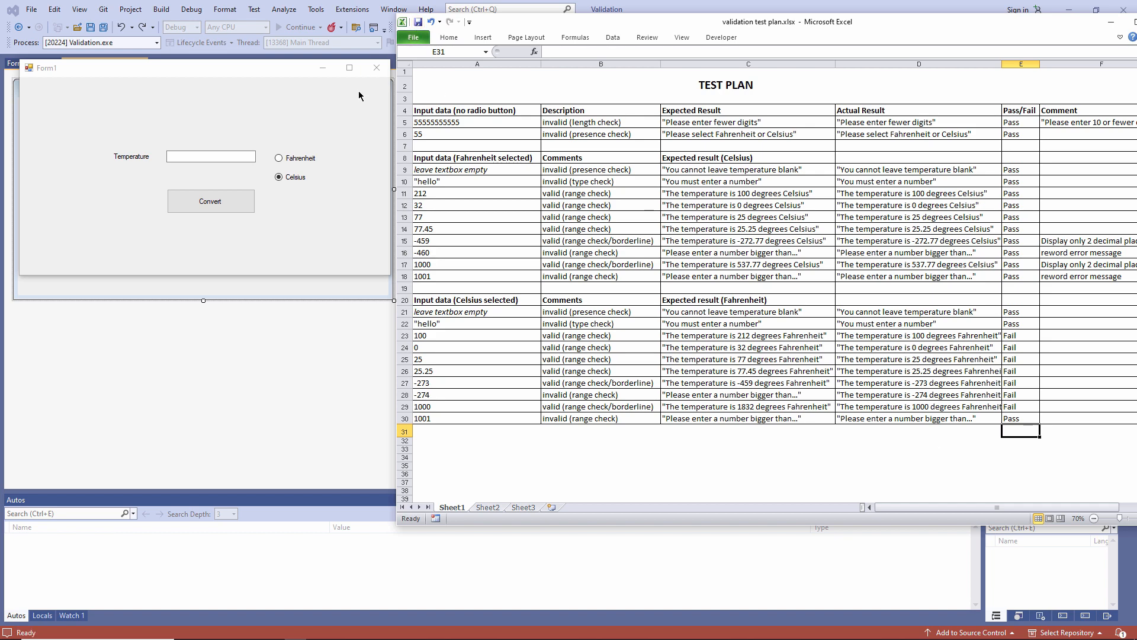
Stop the running converter and change the Celsius lower limit in Form1.cs from -275 to -273.
{"action": "left_click", "coordinate": [375, 67]}
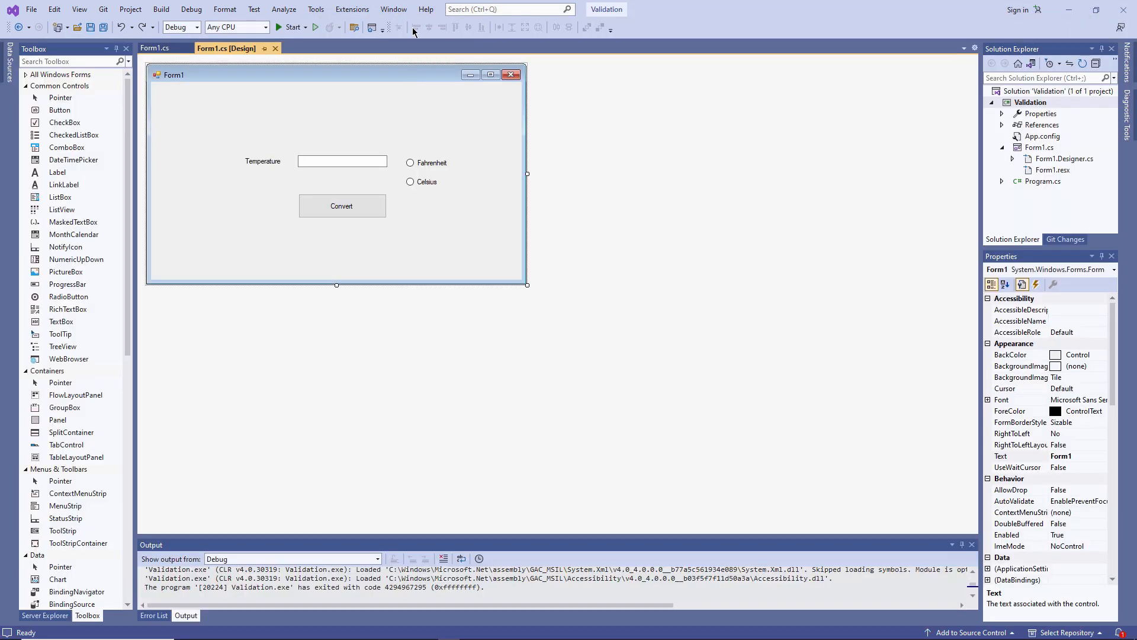
{"action": "left_click", "coordinate": [154, 48]}
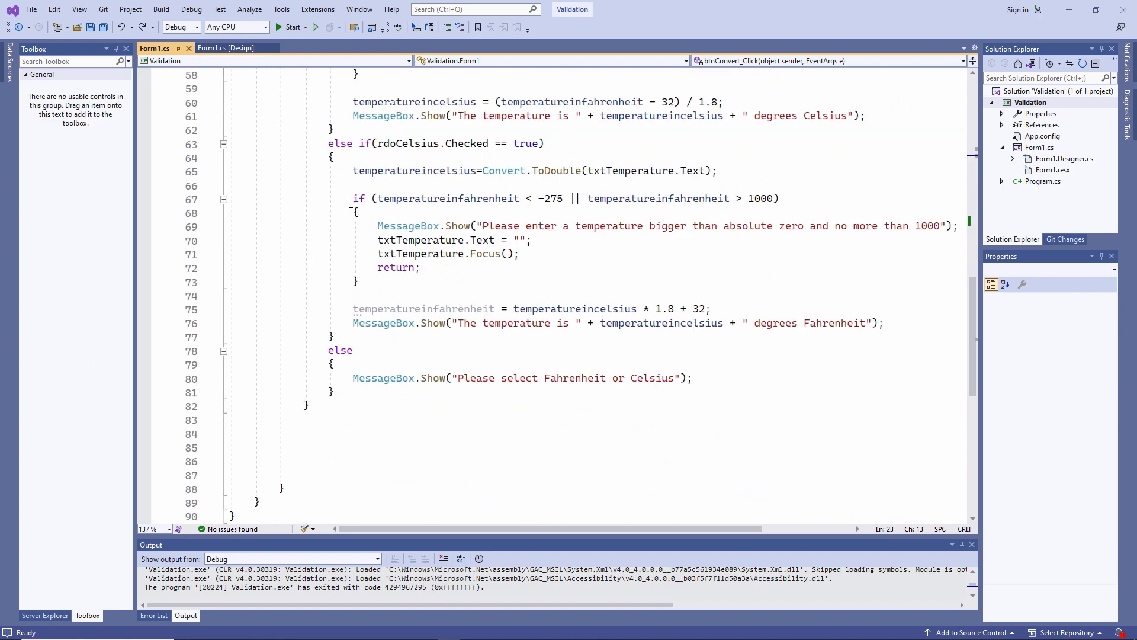
{"action": "mouse_move", "coordinate": [291, 143]}
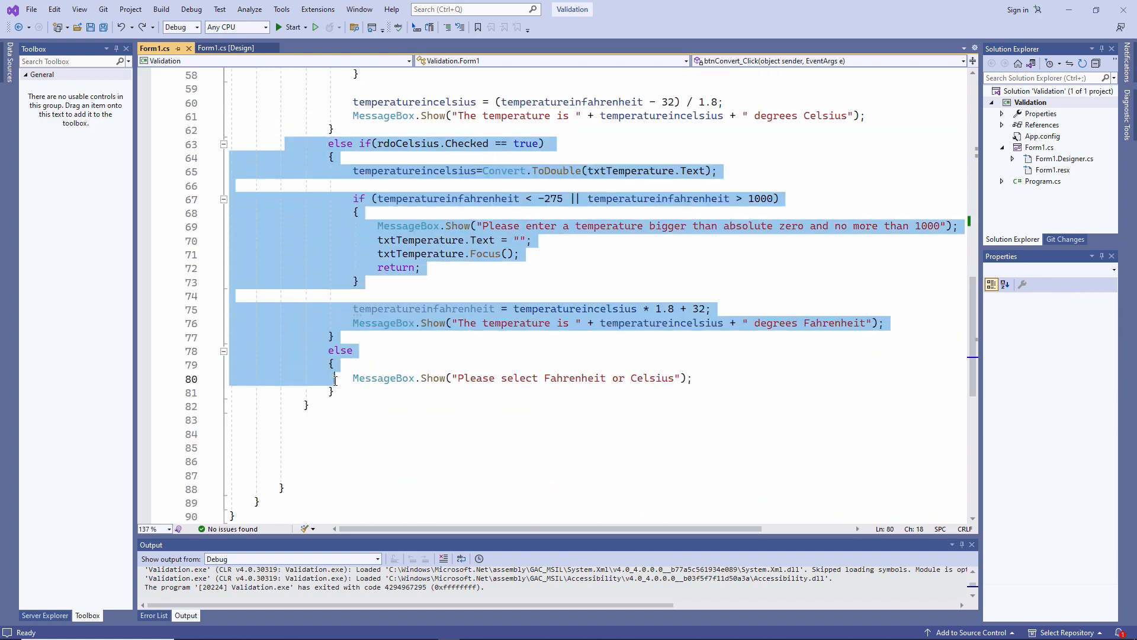
{"action": "left_click", "coordinate": [352, 392]}
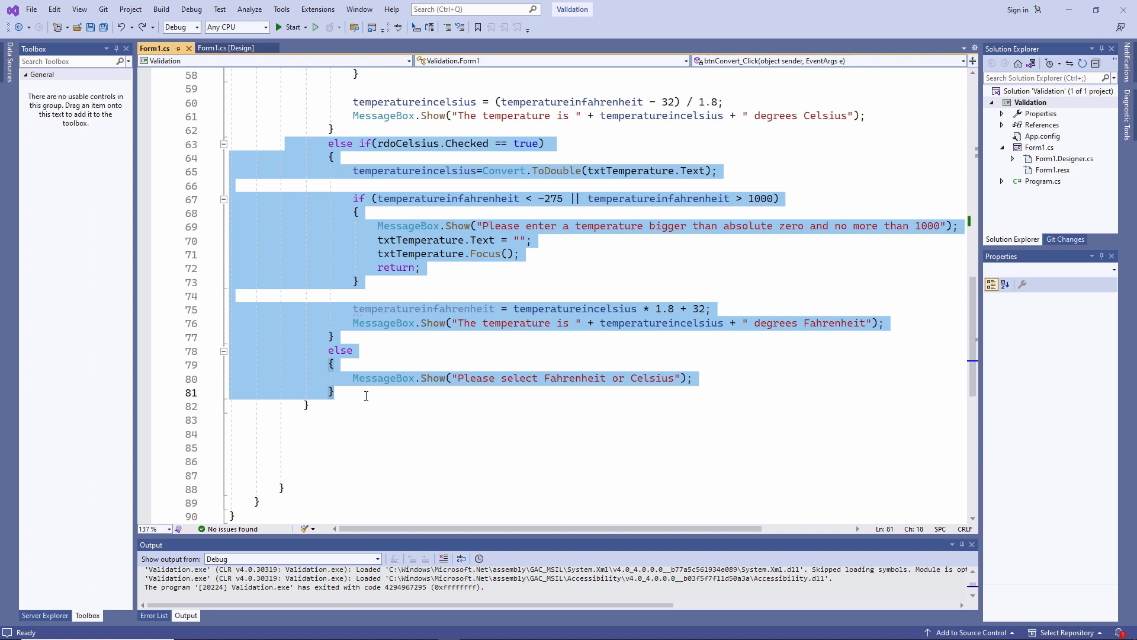
{"action": "mouse_move", "coordinate": [381, 364]}
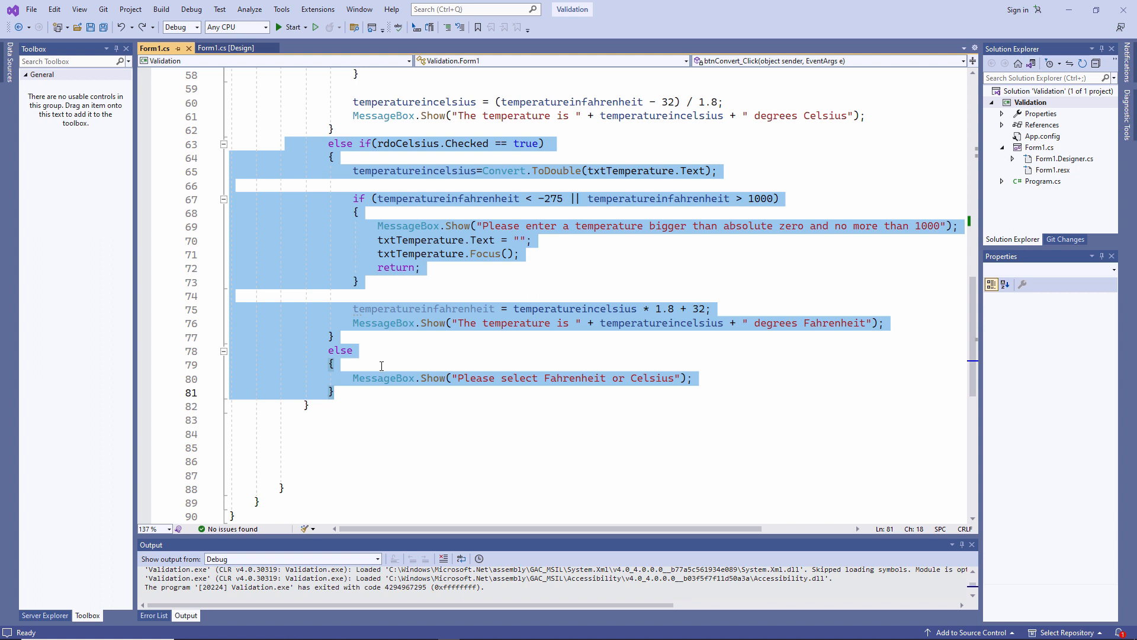
{"action": "left_click", "coordinate": [524, 198]}
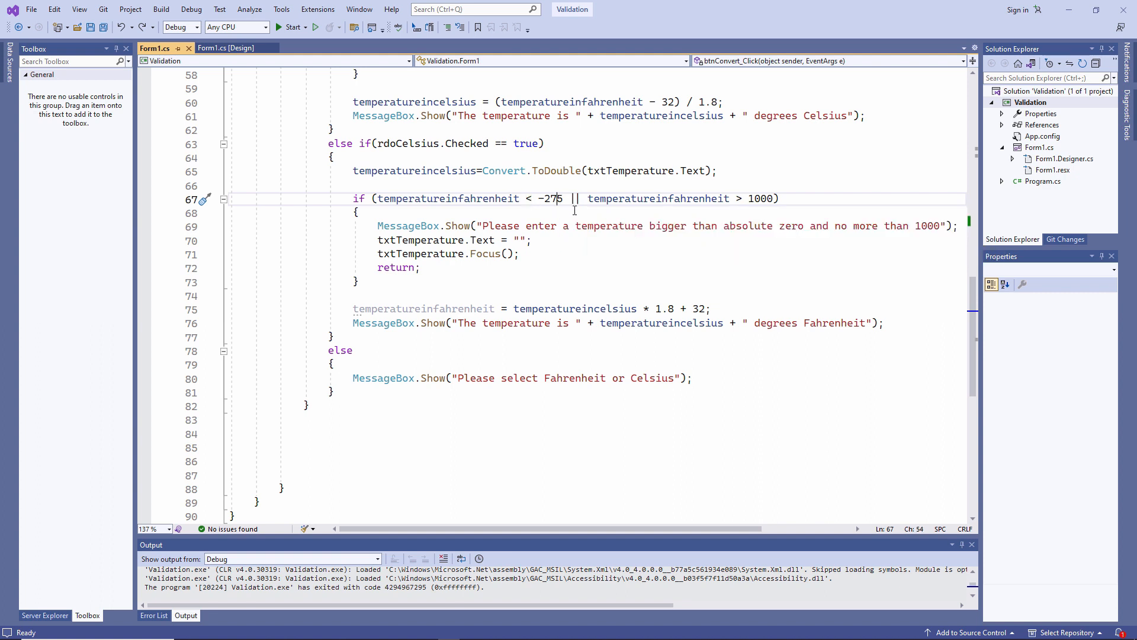
{"action": "type", "text": "3"}
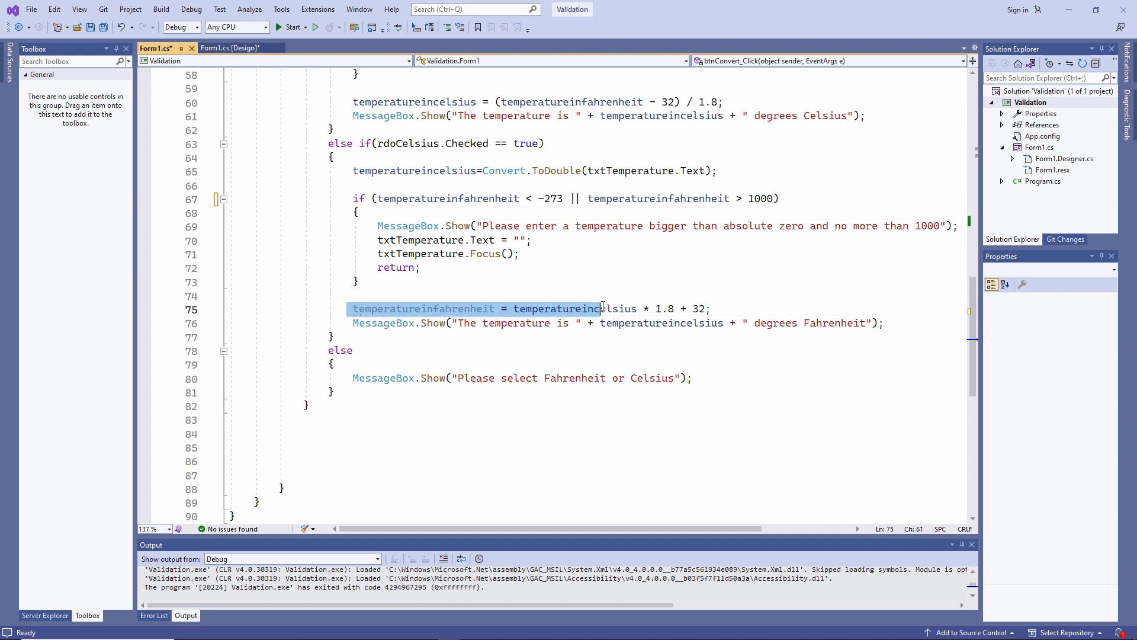
{"action": "left_click", "coordinate": [715, 308]}
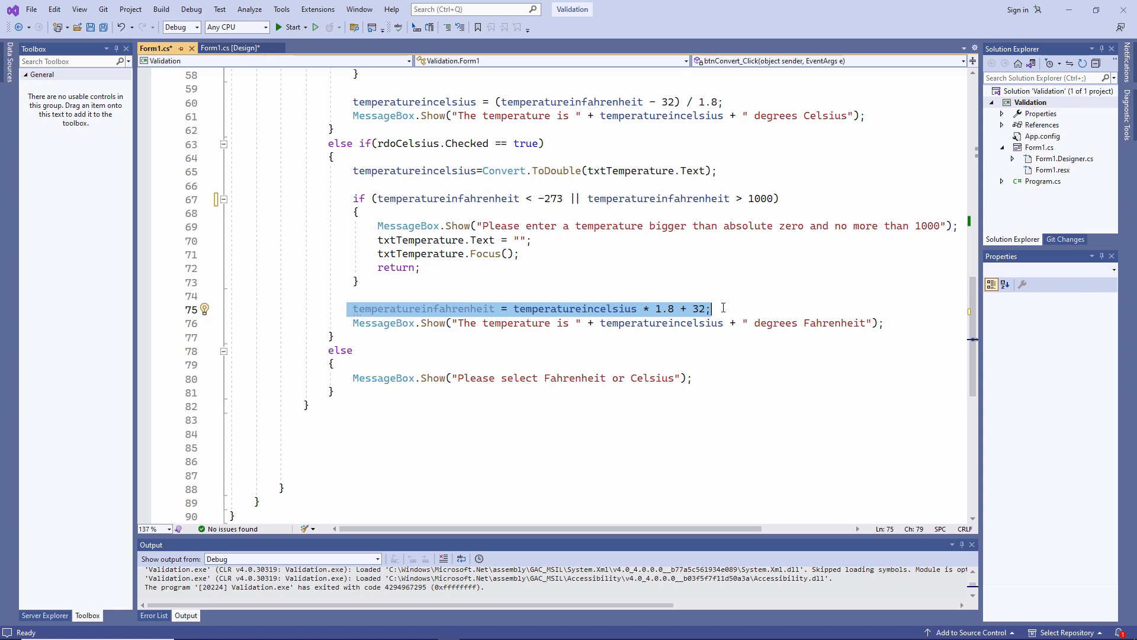
{"action": "scroll", "scroll_direction": "up", "scroll_amount": 3}
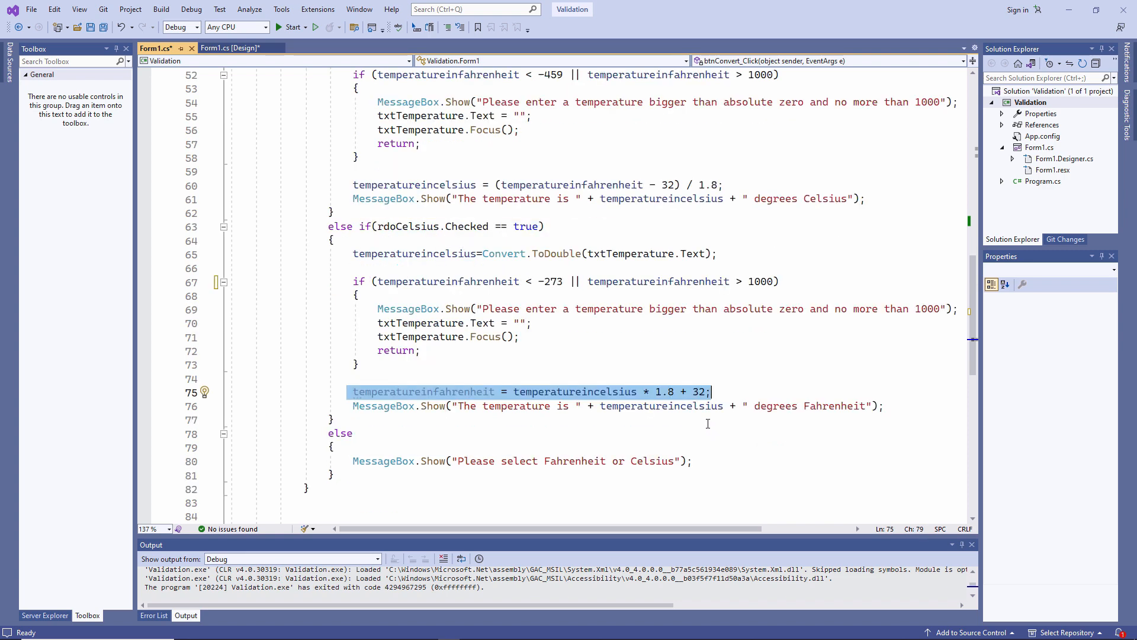
Reword the Celsius error message to '-273 or bigger' and edit the Fahrenheit message.
{"action": "double_click", "coordinate": [661, 405]}
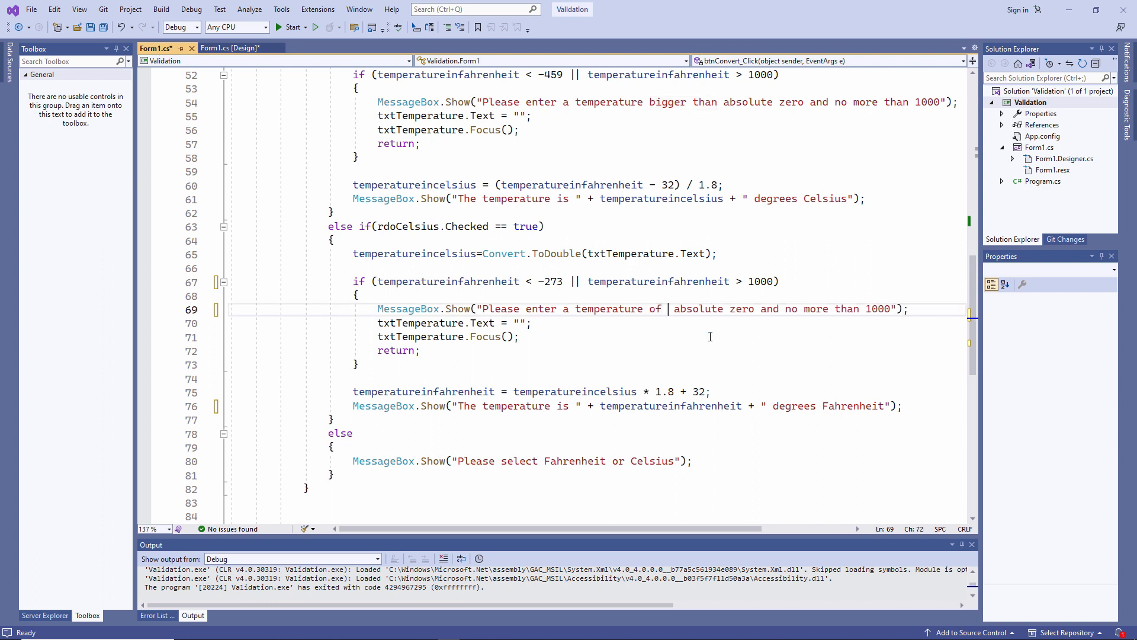
{"action": "type", "text": "-273 or bigger ("}
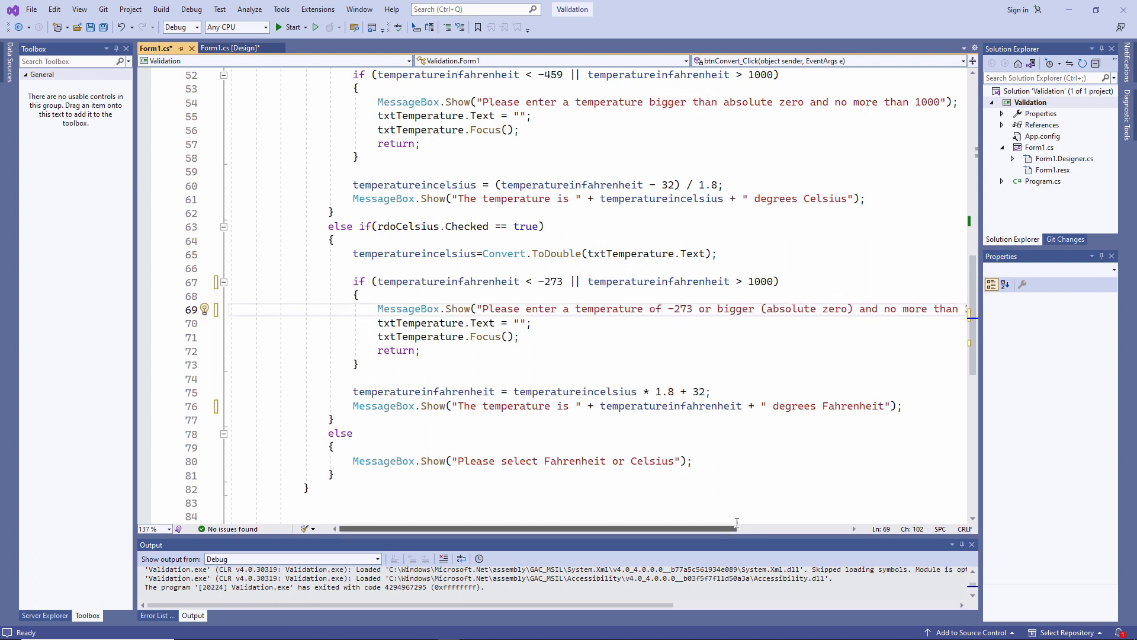
{"action": "double_click", "coordinate": [646, 101]}
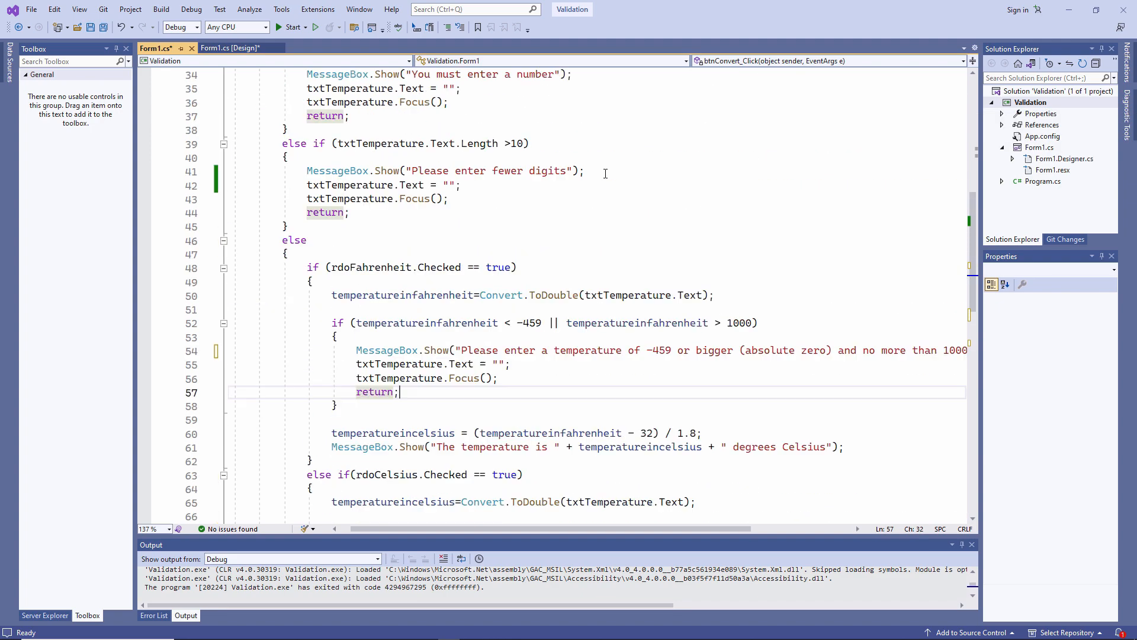
{"action": "scroll", "scroll_direction": "down", "scroll_amount": 3}
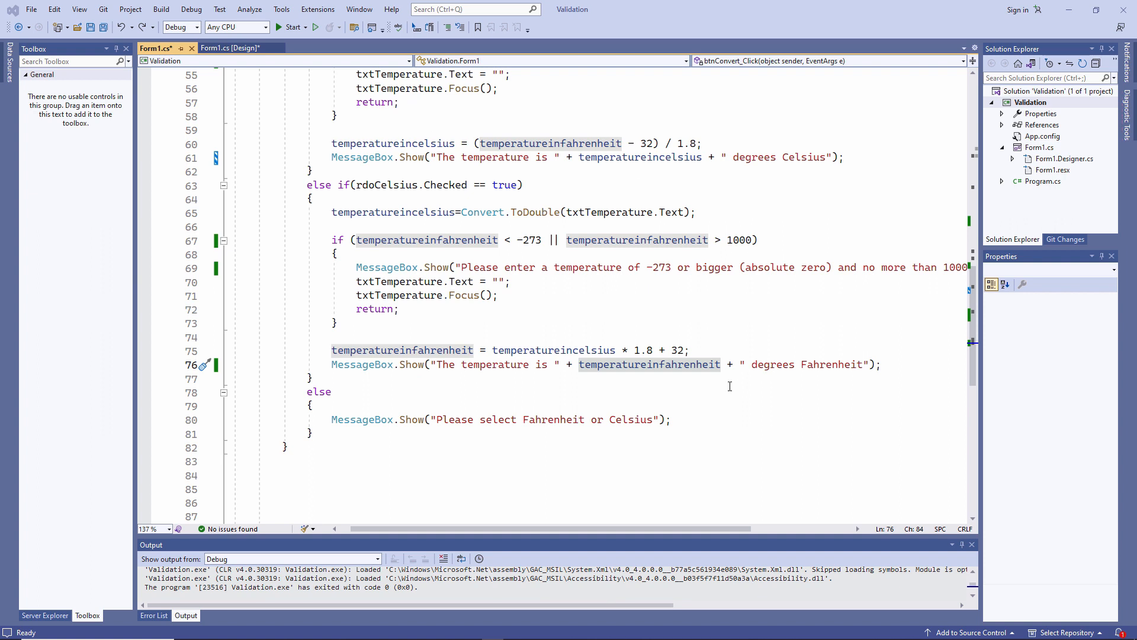
{"action": "mouse_move", "coordinate": [692, 377]}
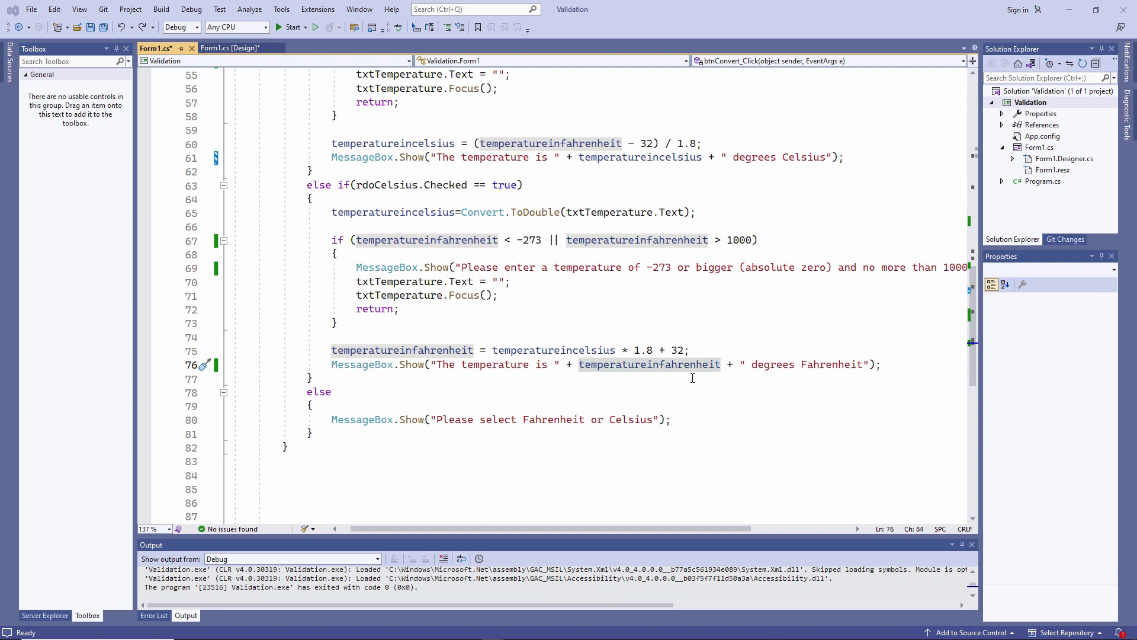
{"action": "mouse_move", "coordinate": [695, 168]}
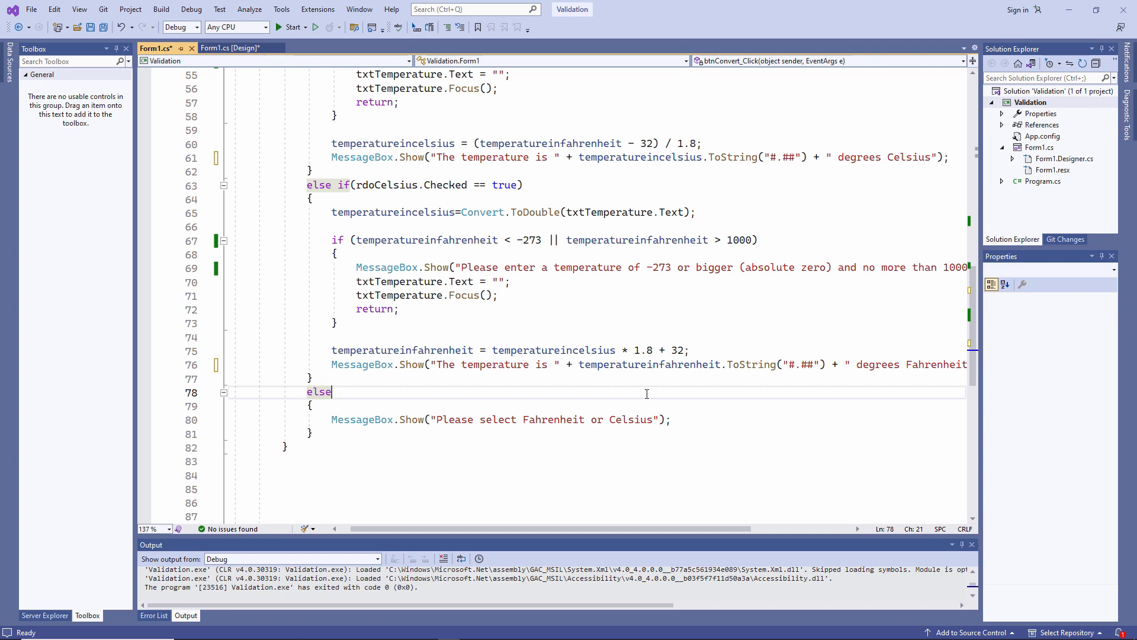
Run the converter and test -475°F, -458°F and 25°C, dismissing each message.
{"action": "left_click", "coordinate": [291, 27]}
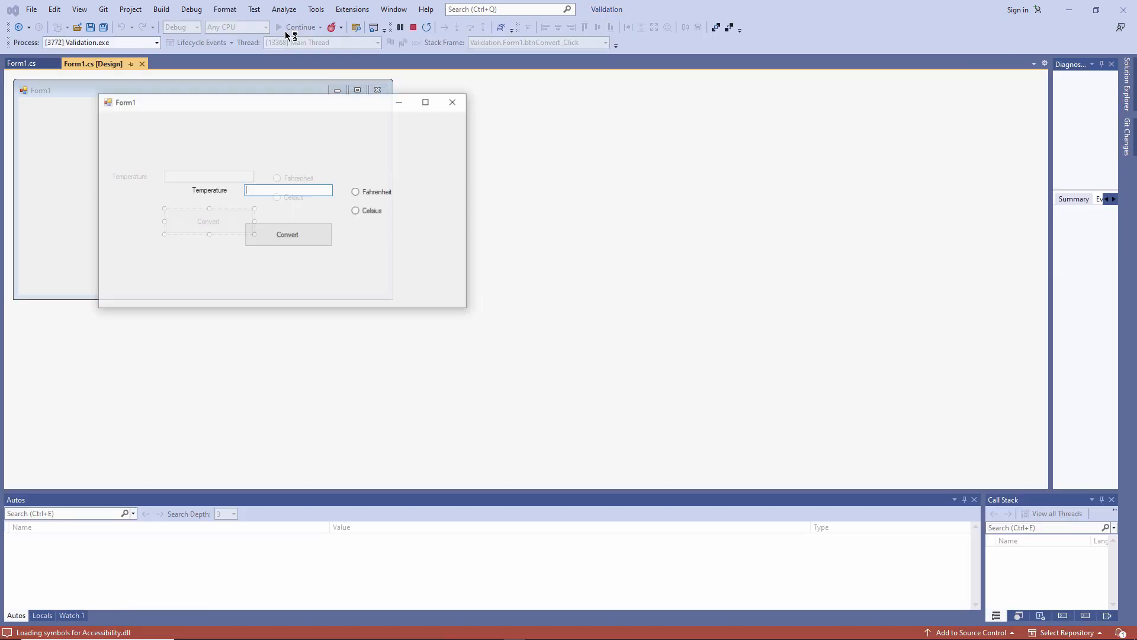
{"action": "left_click", "coordinate": [287, 235]}
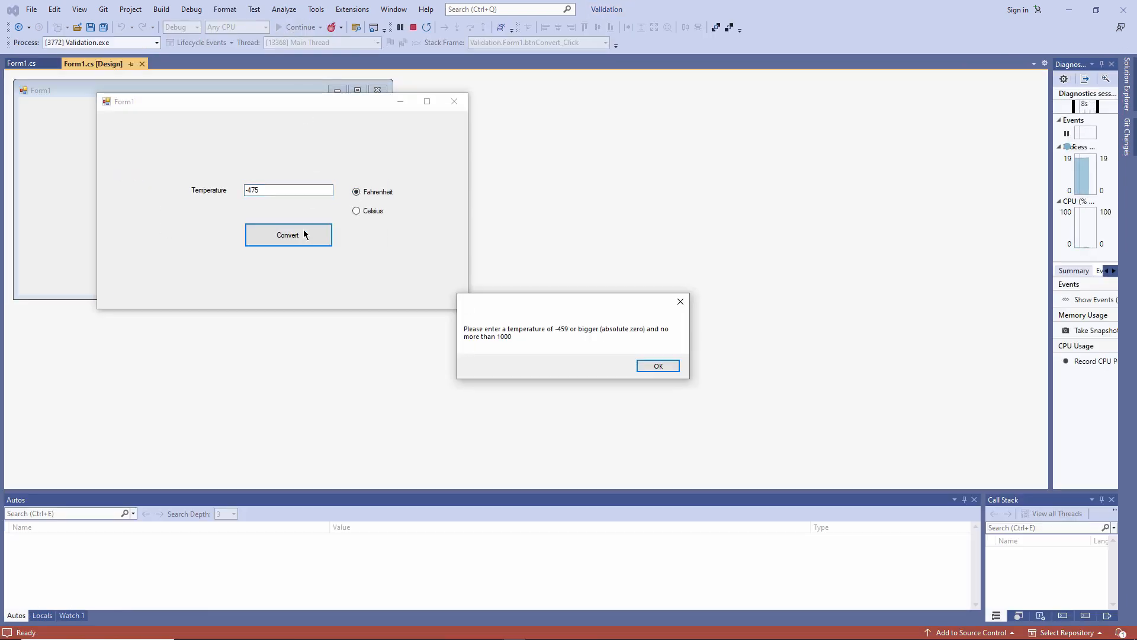
{"action": "left_click", "coordinate": [657, 365]}
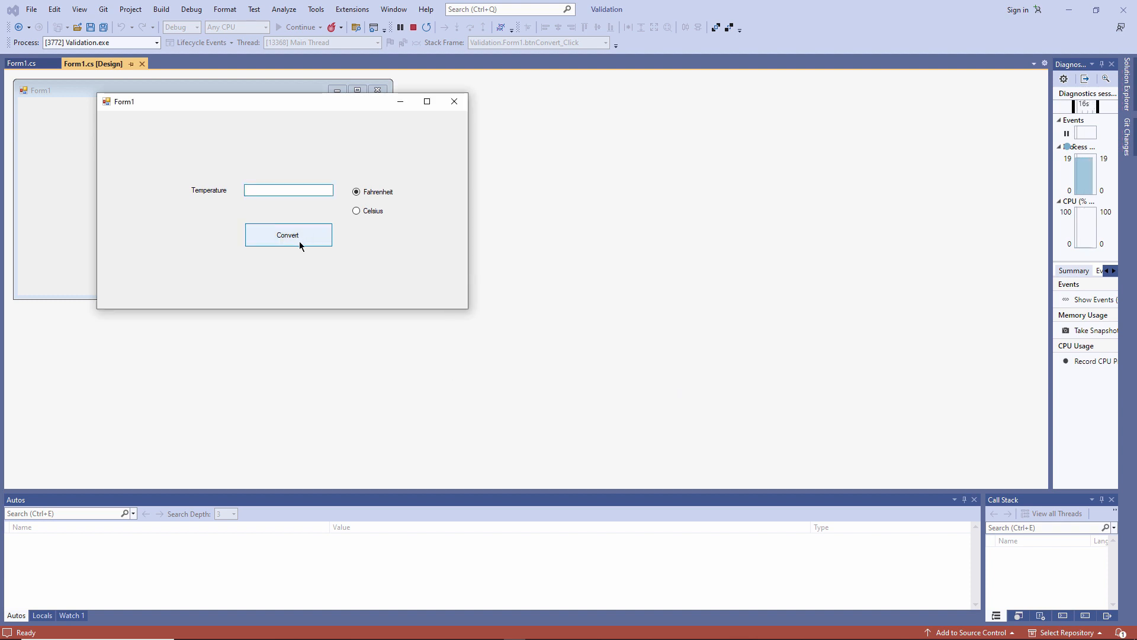
{"action": "left_click", "coordinate": [288, 235]}
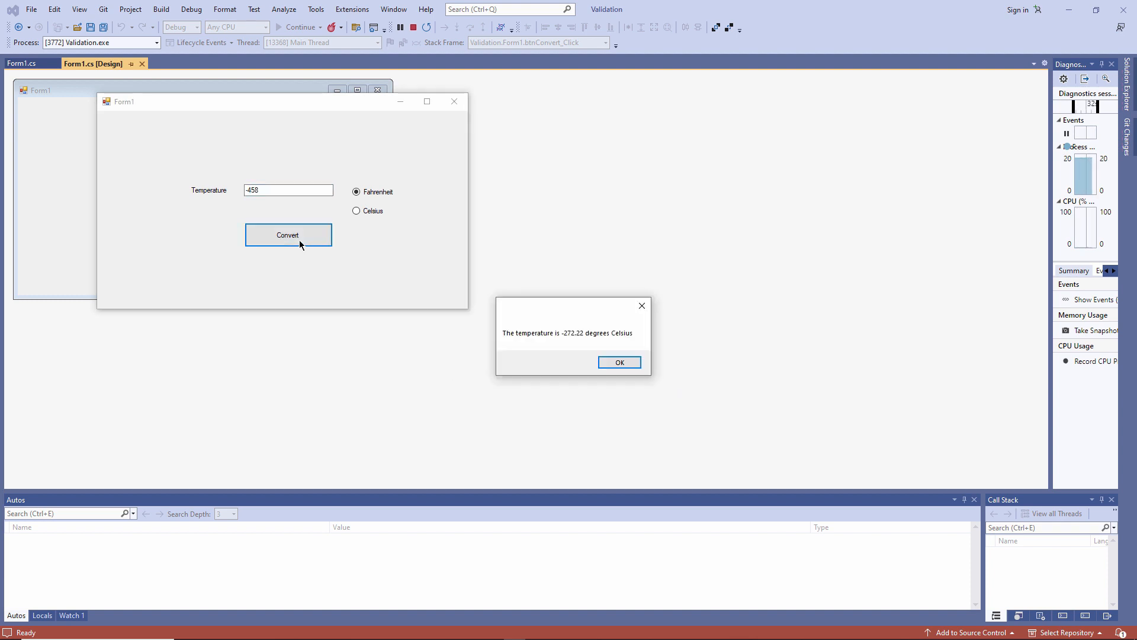
{"action": "left_click", "coordinate": [619, 362]}
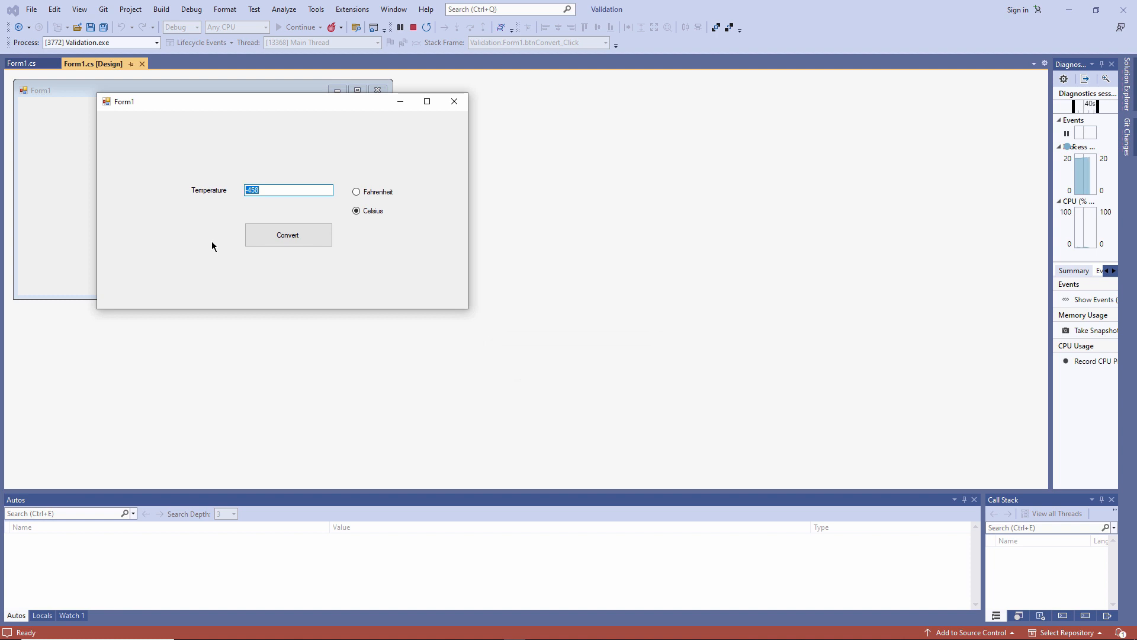
{"action": "left_click", "coordinate": [288, 235]}
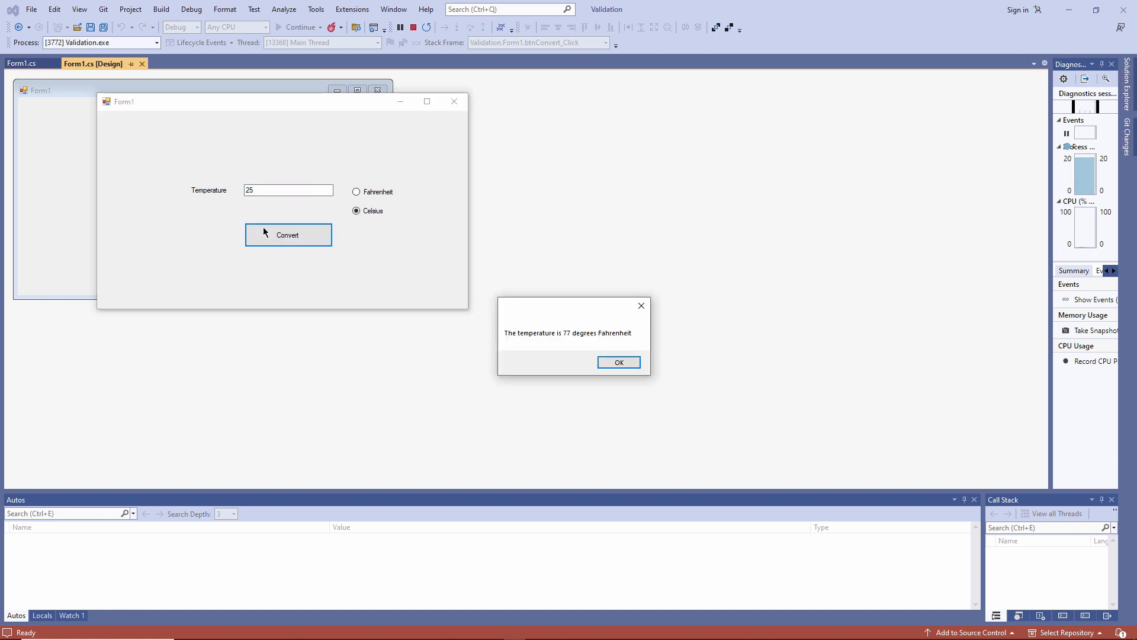